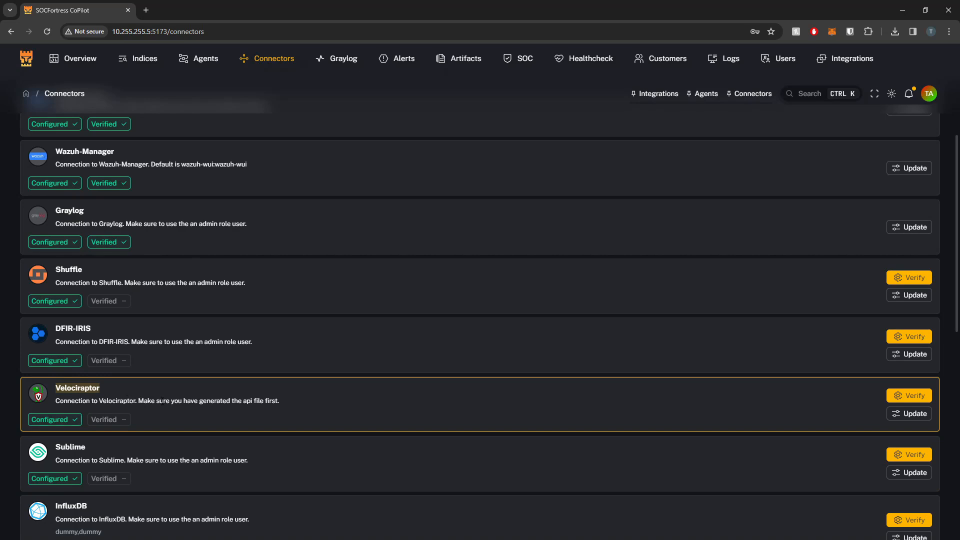
{"action": "mouse_move", "coordinate": [76, 396]}
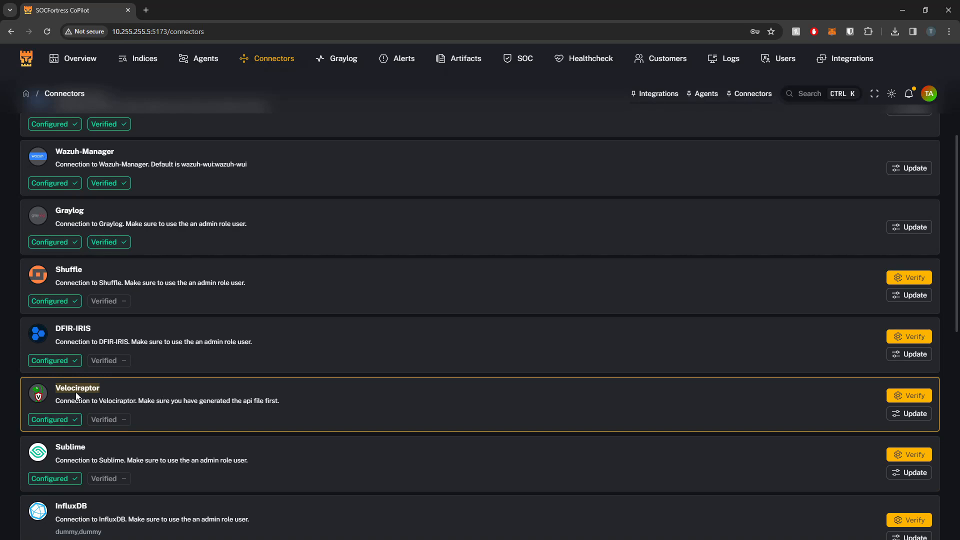
{"action": "mouse_move", "coordinate": [130, 427]}
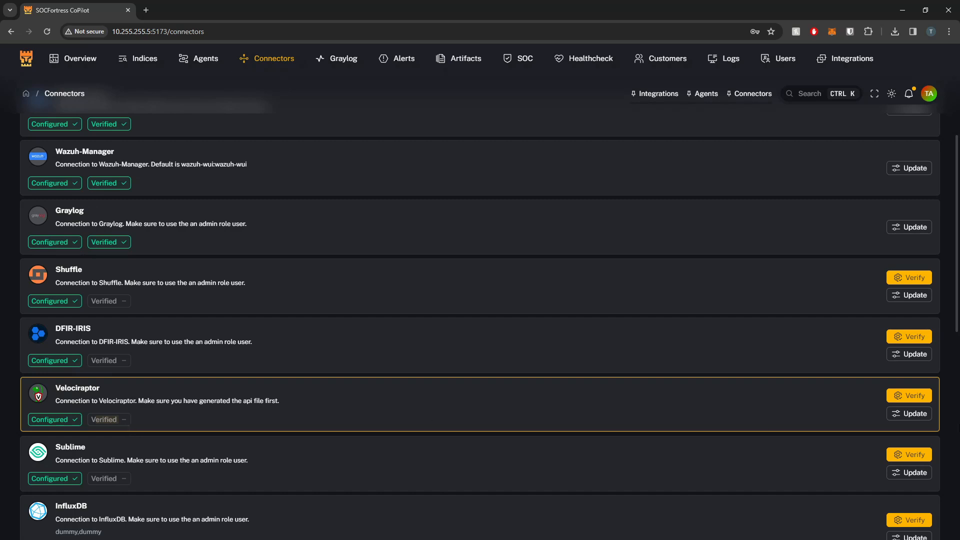
Step: Bring up the Velociraptor connector's Update form for uploading a YAML API file
{"action": "left_click", "coordinate": [912, 413]}
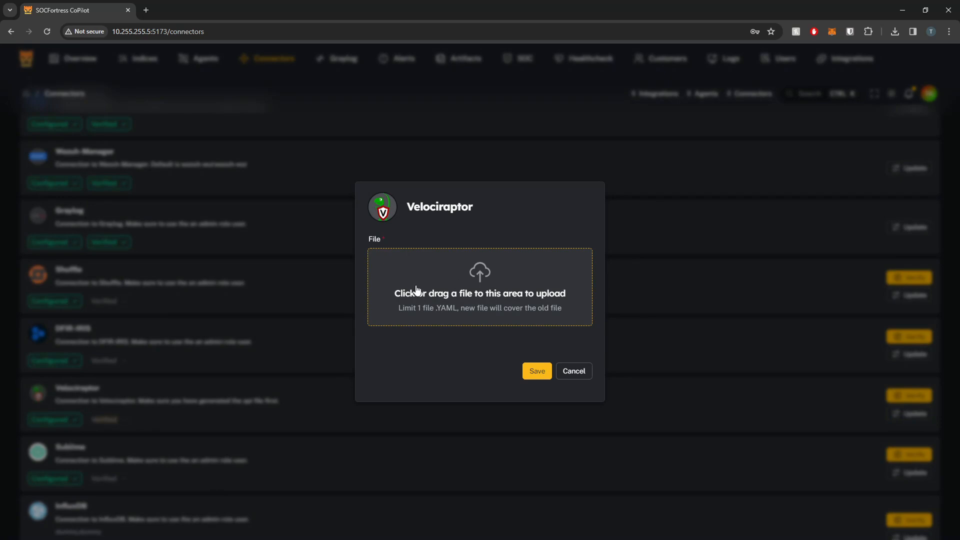
{"action": "mouse_move", "coordinate": [468, 323]}
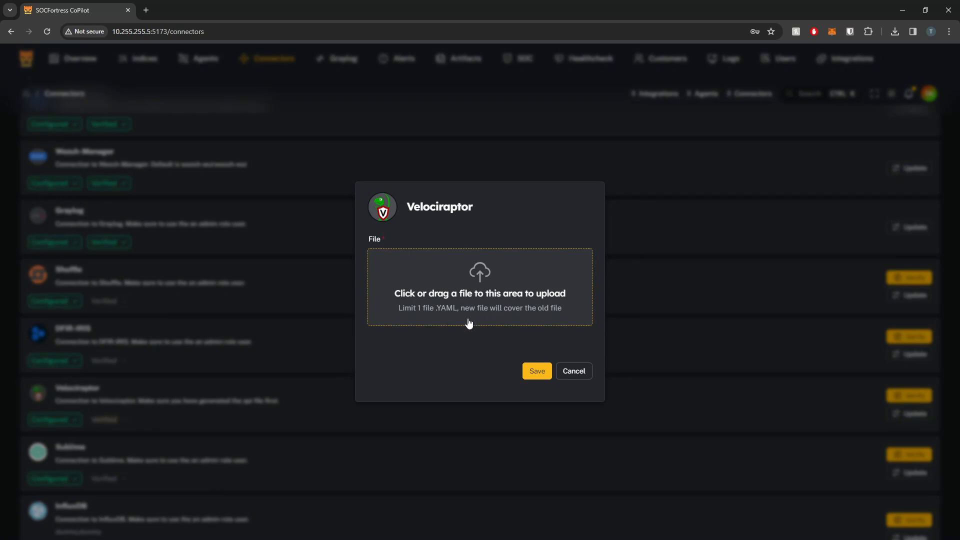
{"action": "mouse_move", "coordinate": [437, 312]}
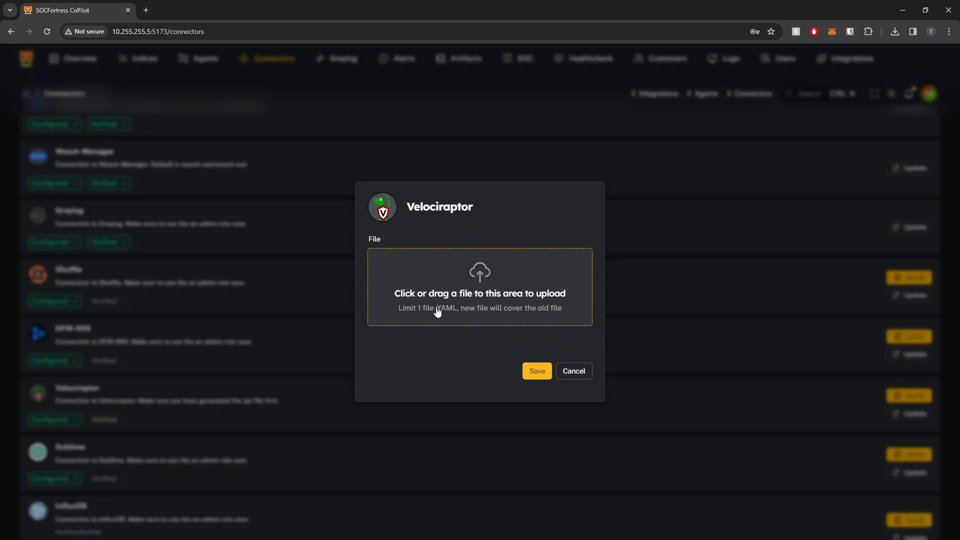
{"action": "mouse_move", "coordinate": [437, 312]}
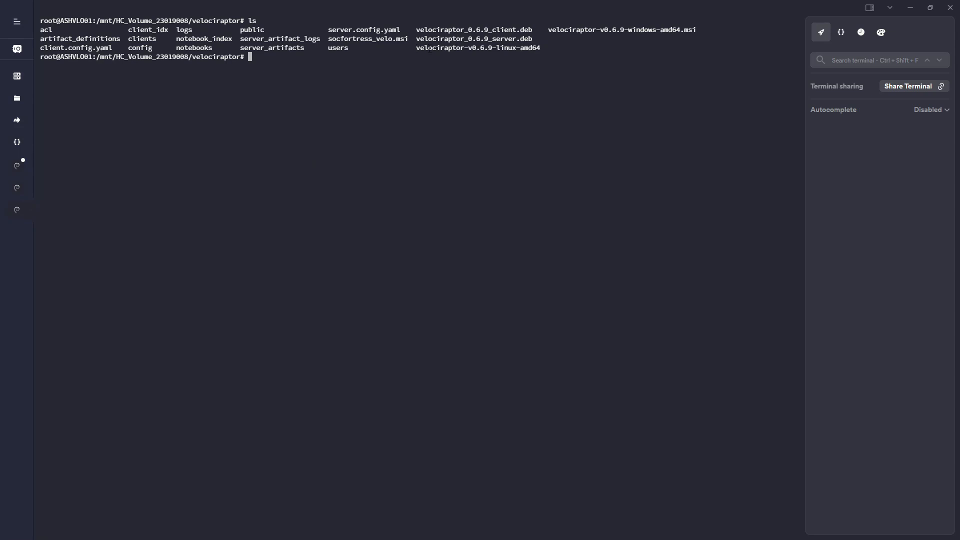
{"action": "double_click", "coordinate": [477, 47]}
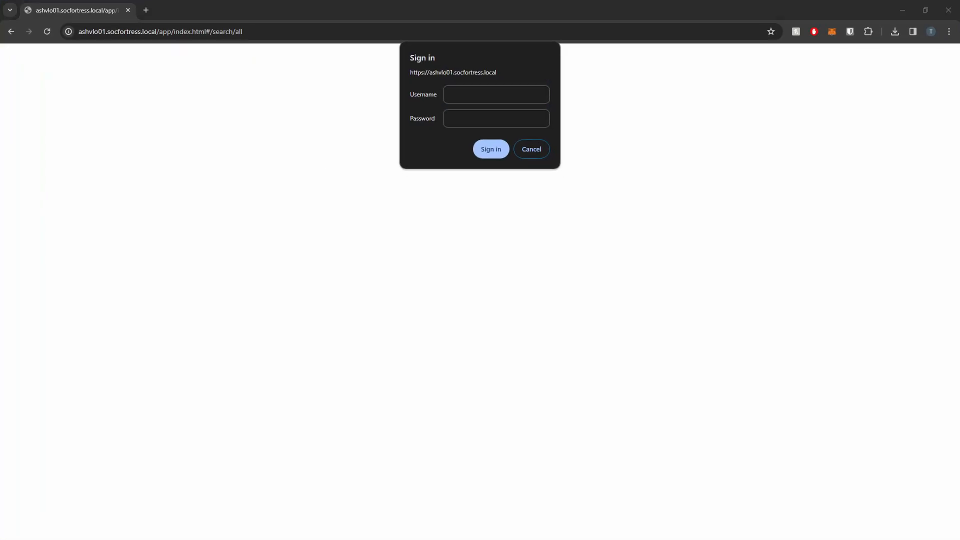
{"action": "left_click", "coordinate": [496, 94]}
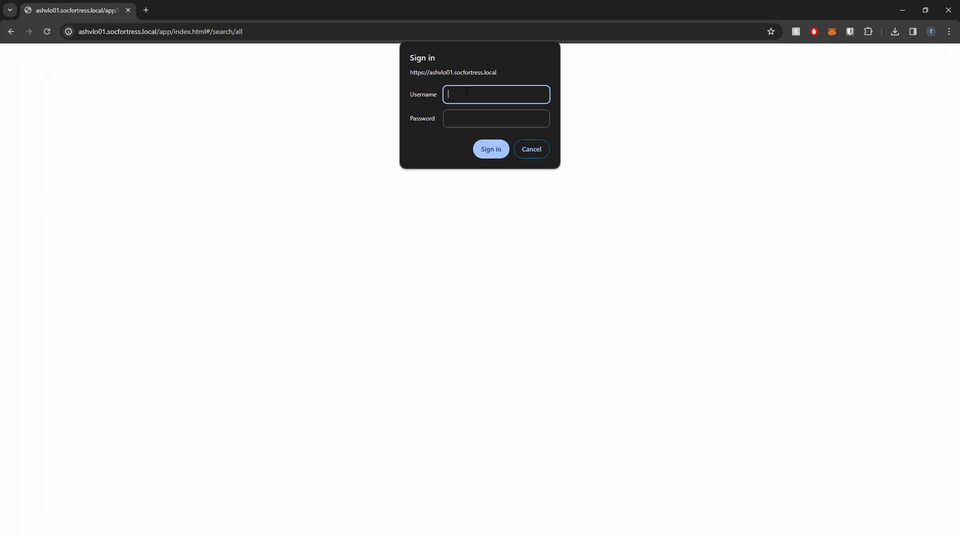
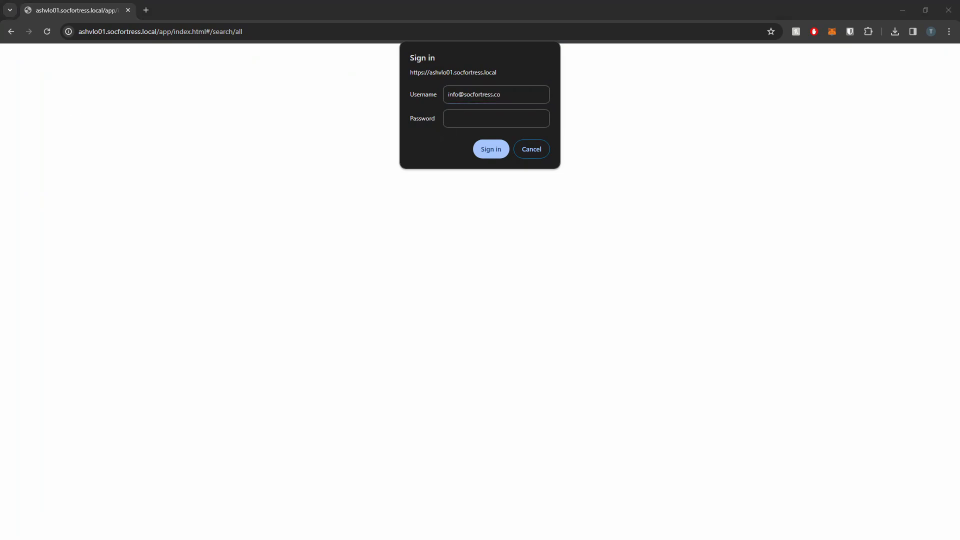
{"action": "type", "text": "password"}
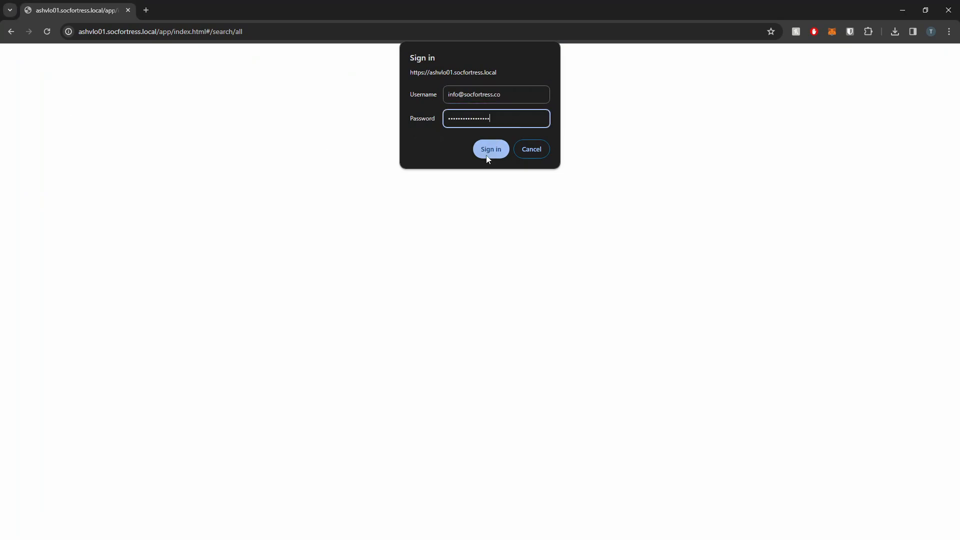
{"action": "left_click", "coordinate": [490, 148]}
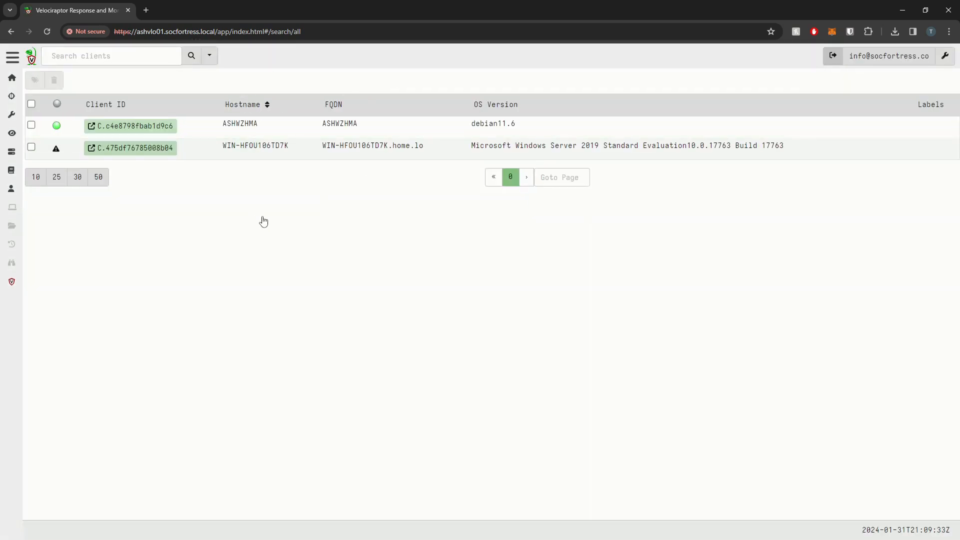
{"action": "mouse_move", "coordinate": [293, 166]}
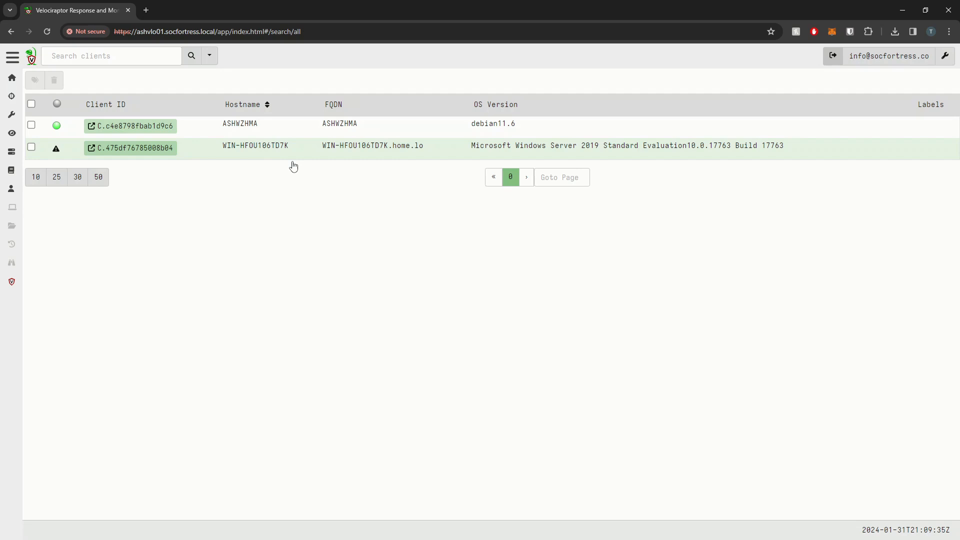
{"action": "mouse_move", "coordinate": [211, 132]}
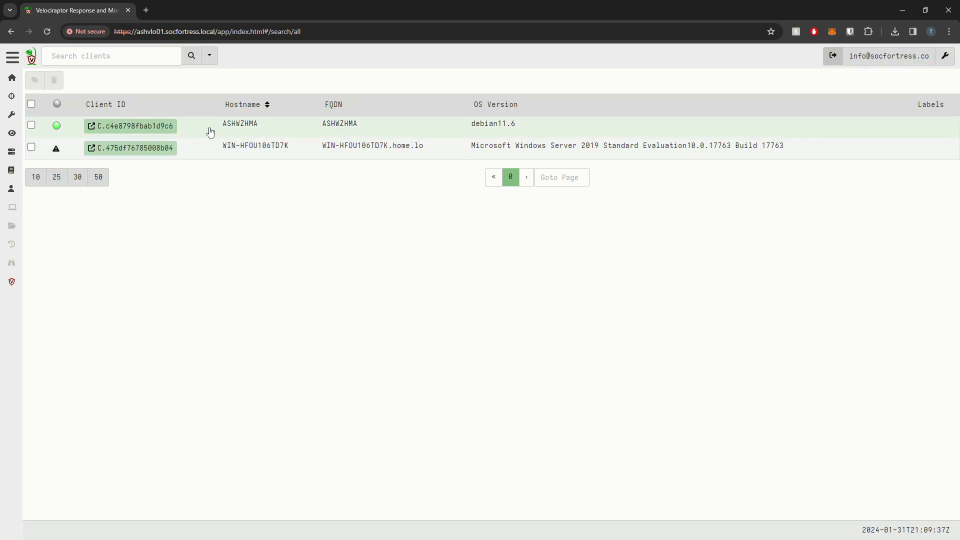
{"action": "mouse_move", "coordinate": [196, 133]}
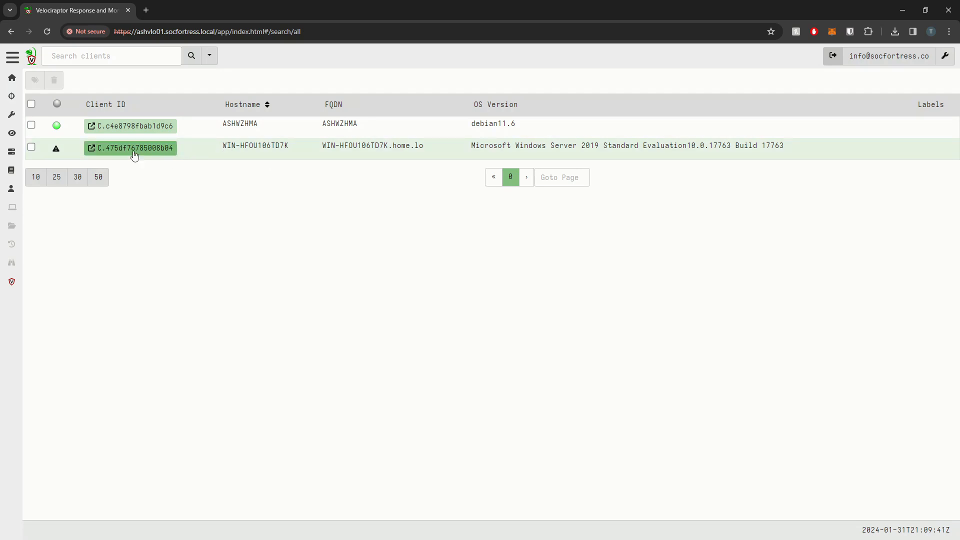
{"action": "mouse_move", "coordinate": [241, 127]}
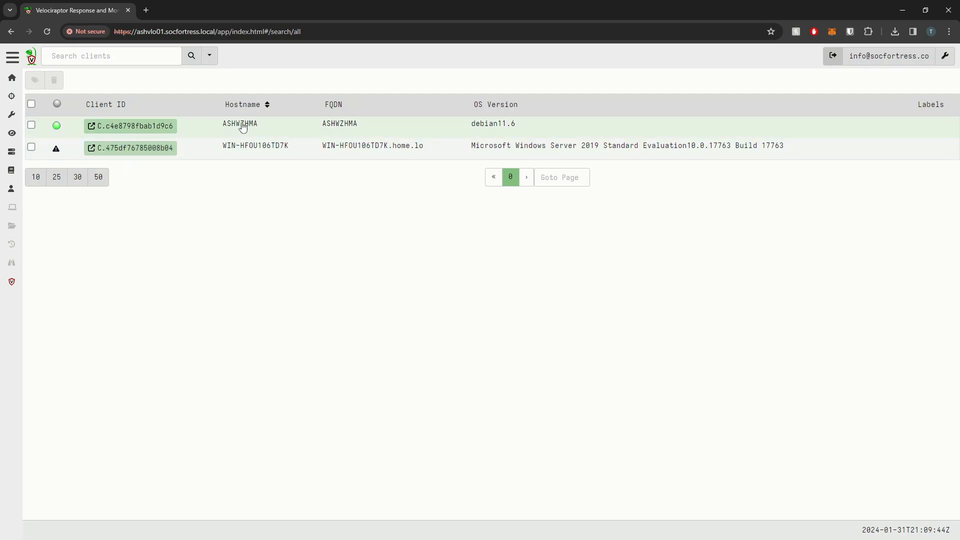
{"action": "mouse_move", "coordinate": [70, 42]}
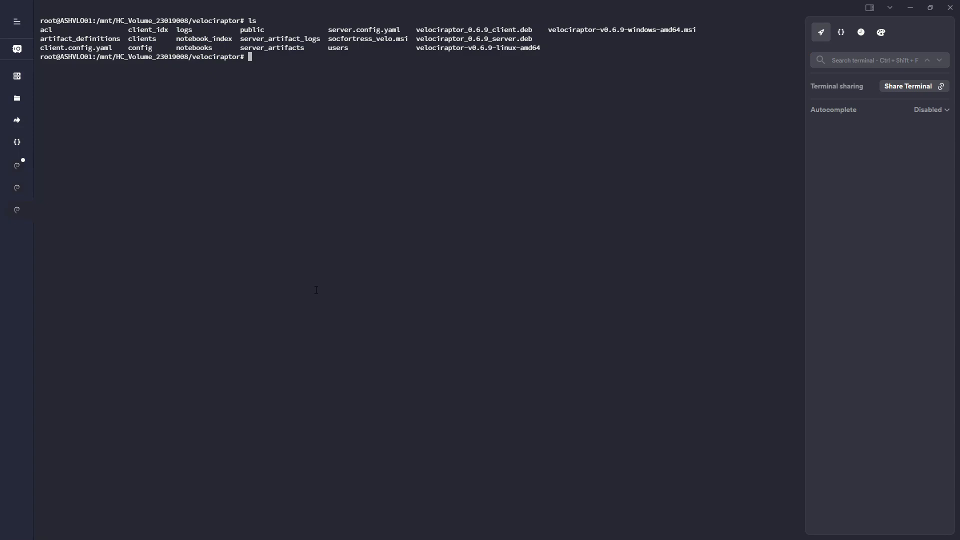
{"action": "mouse_move", "coordinate": [315, 290]}
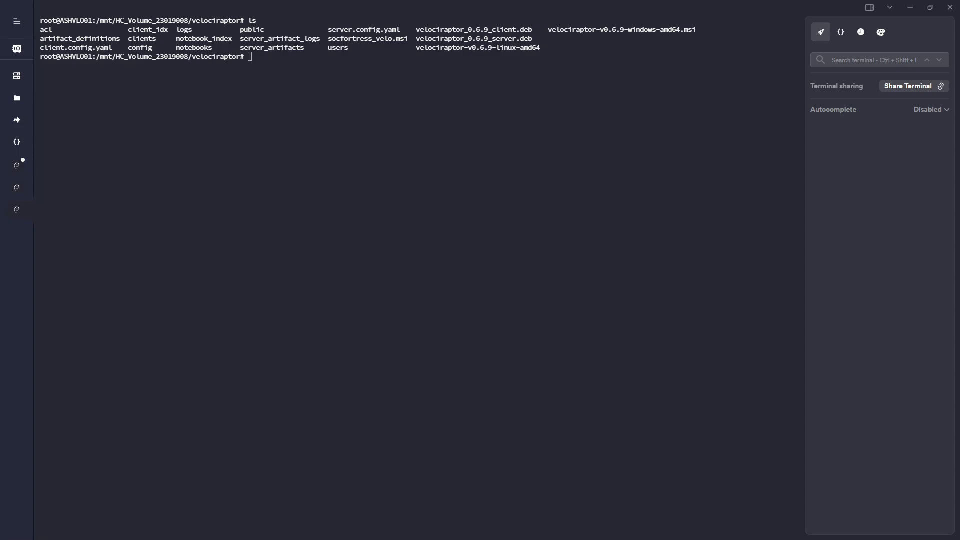
{"action": "type", "text": "velociraptor --config server.config.yaml config api_client --name **MUST BE A VALID USER WITHIN THE UI** --role administrator,api api.config.yaml"}
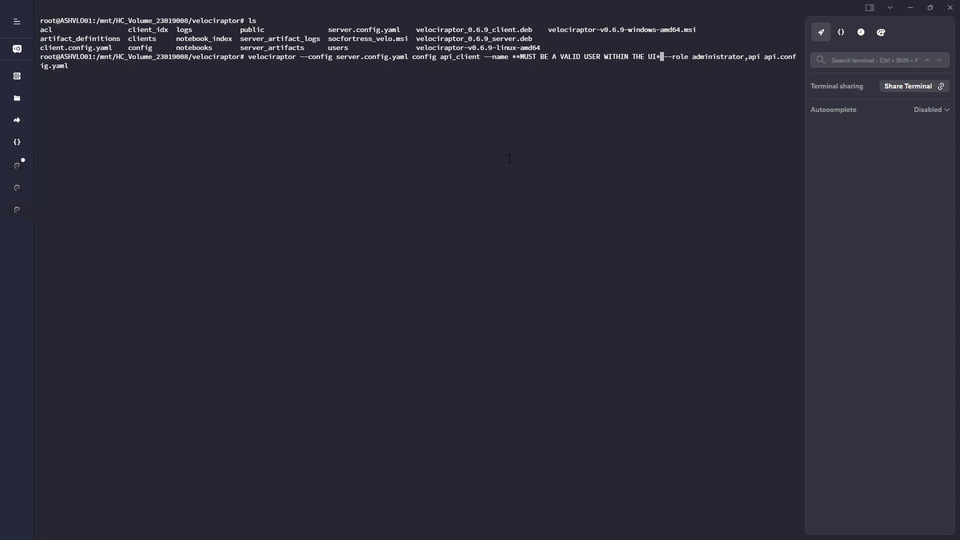
{"action": "key", "text": "Backspace"}
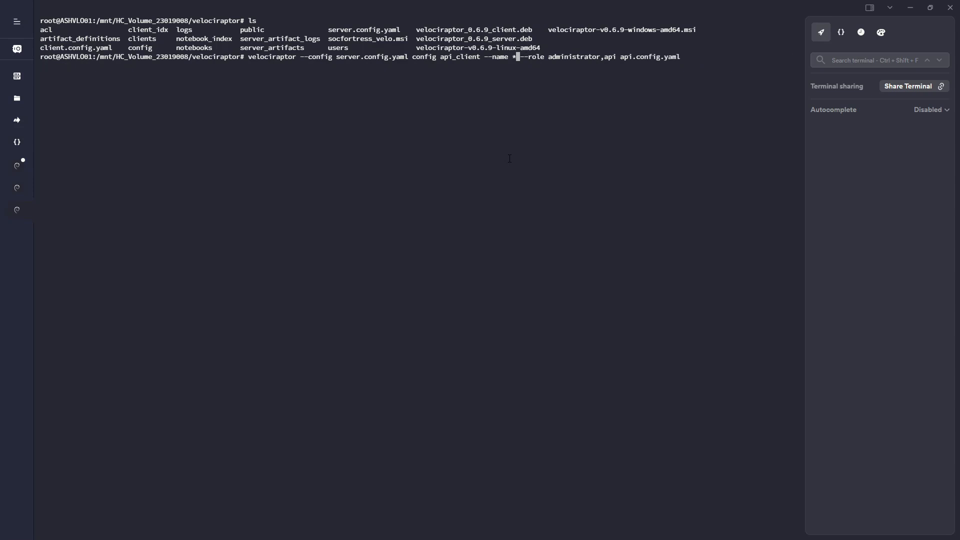
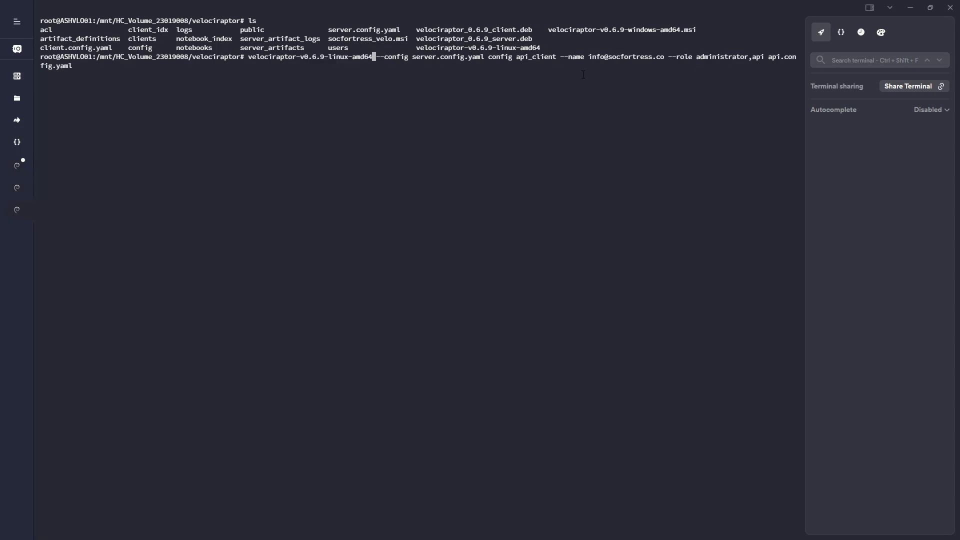
{"action": "key", "text": "Return"}
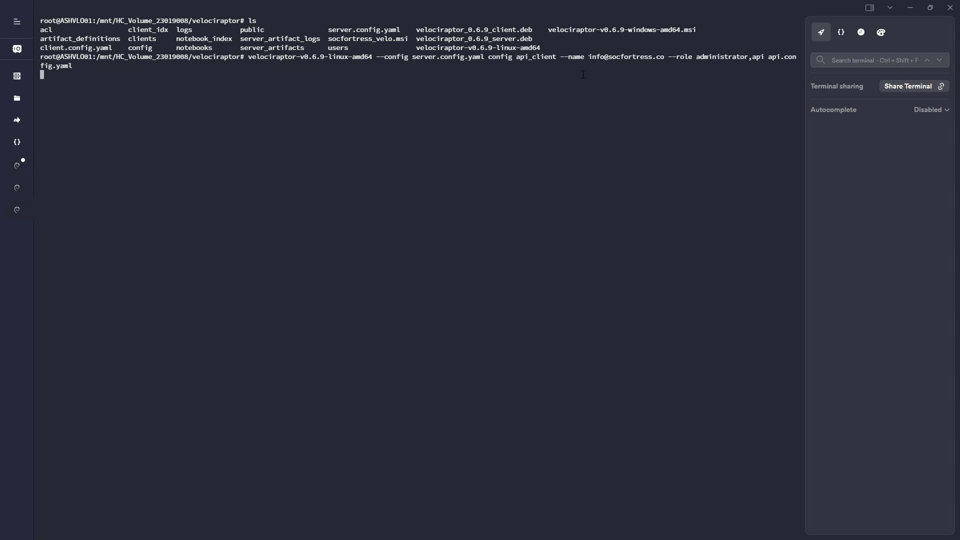
{"action": "key", "text": "Return"}
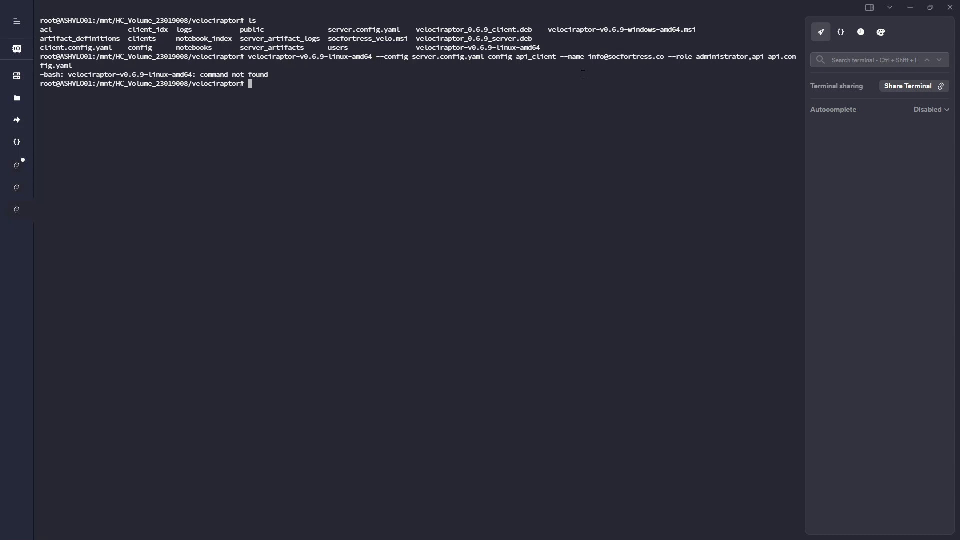
Step: Rerun the command with ./ prefix and list the folder to confirm api.config.yaml exists
{"action": "key", "text": "Up"}
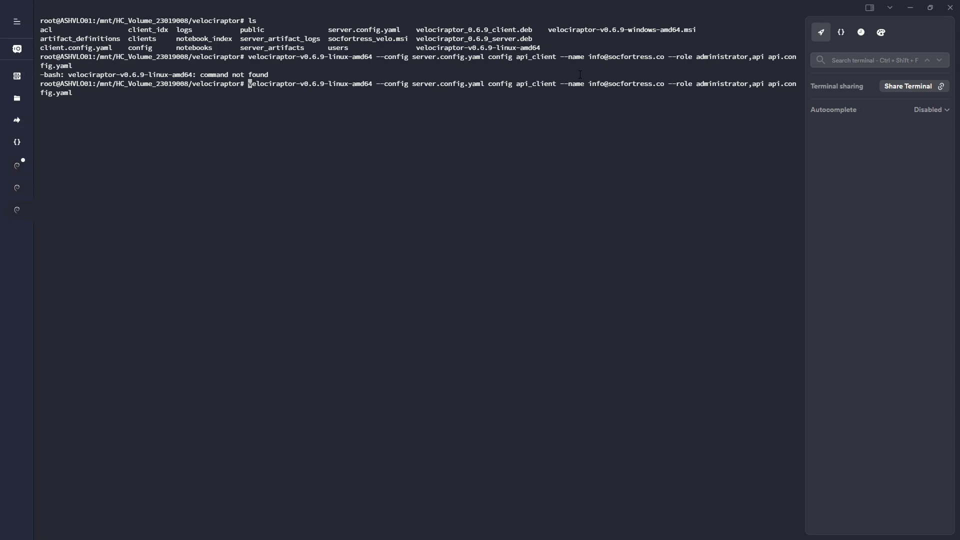
{"action": "key", "text": "Return"}
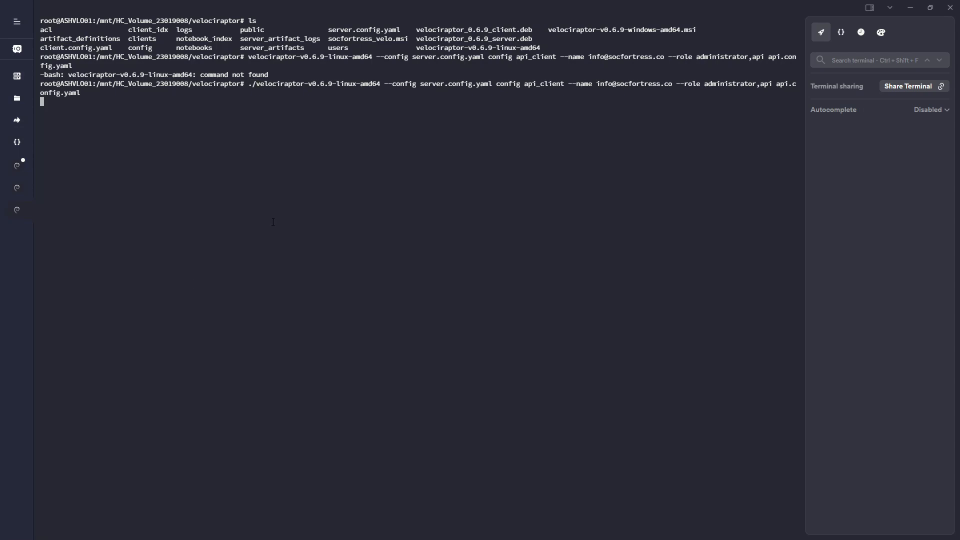
{"action": "key", "text": "Return"}
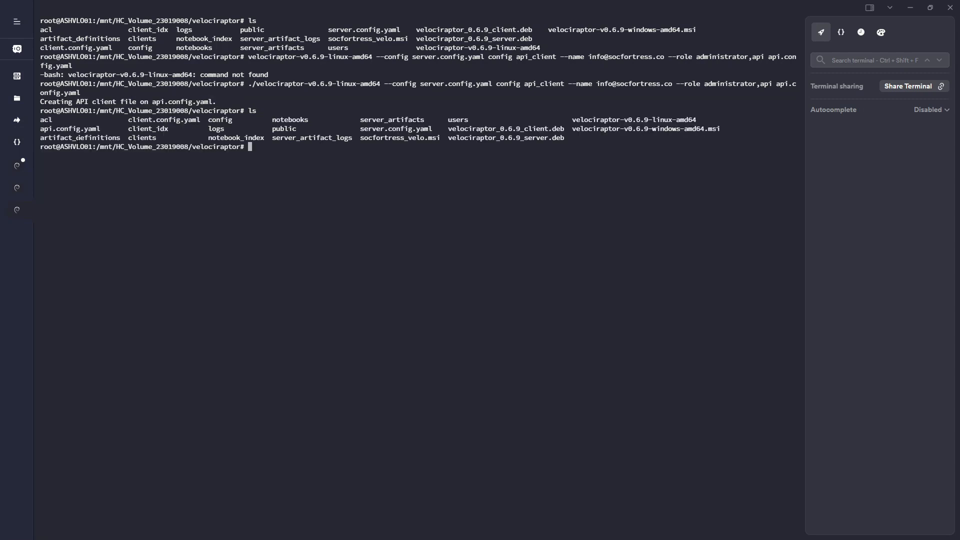
{"action": "double_click", "coordinate": [70, 129]}
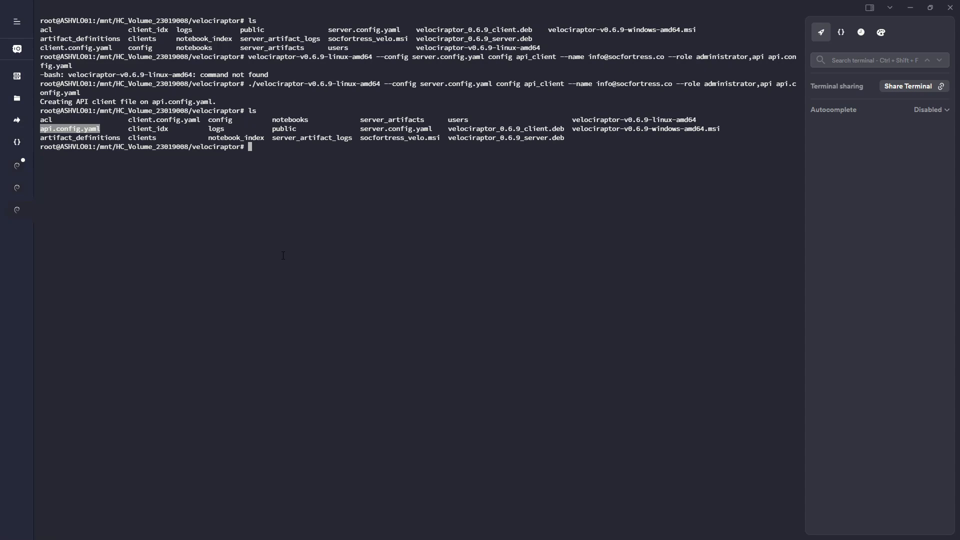
{"action": "type", "text": "nano api.config.yaml"}
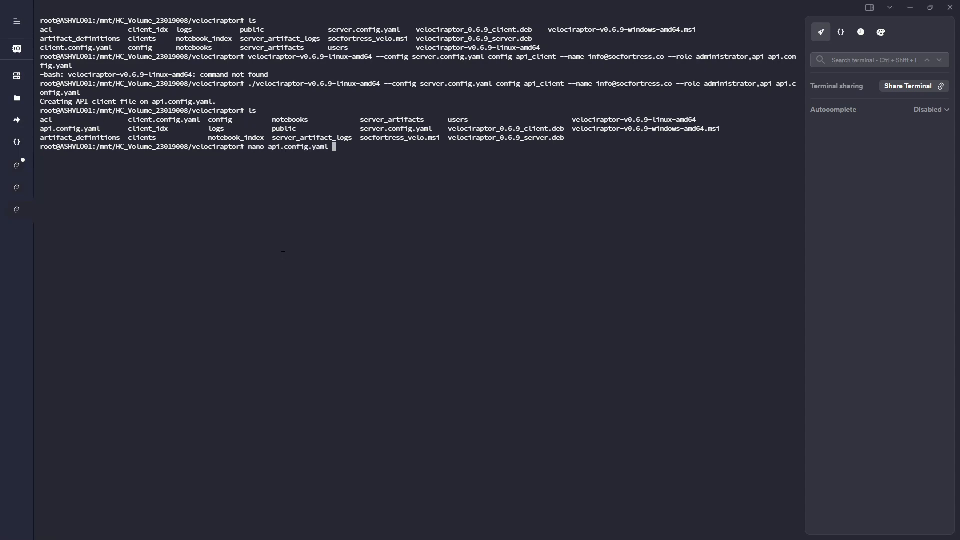
{"action": "key", "text": "Return"}
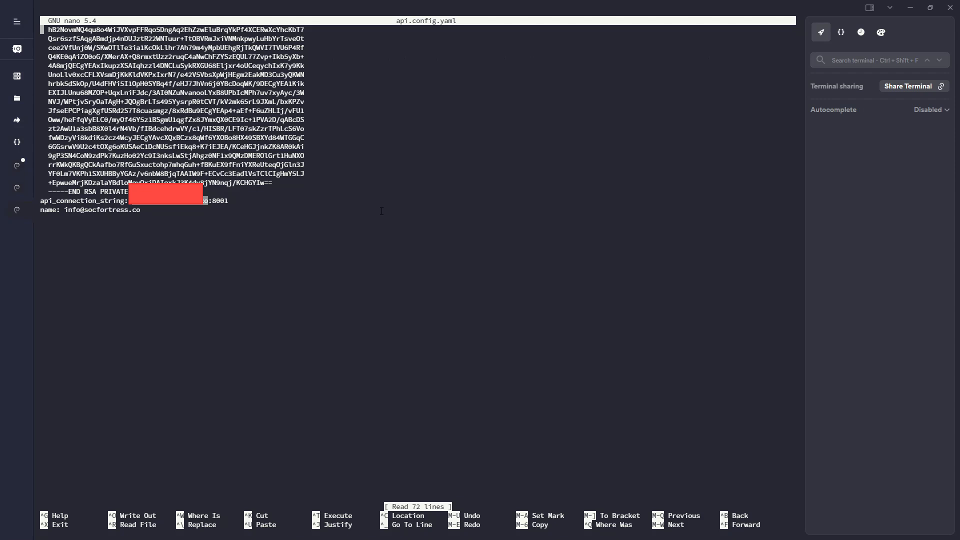
{"action": "key", "text": "ctrl+x"}
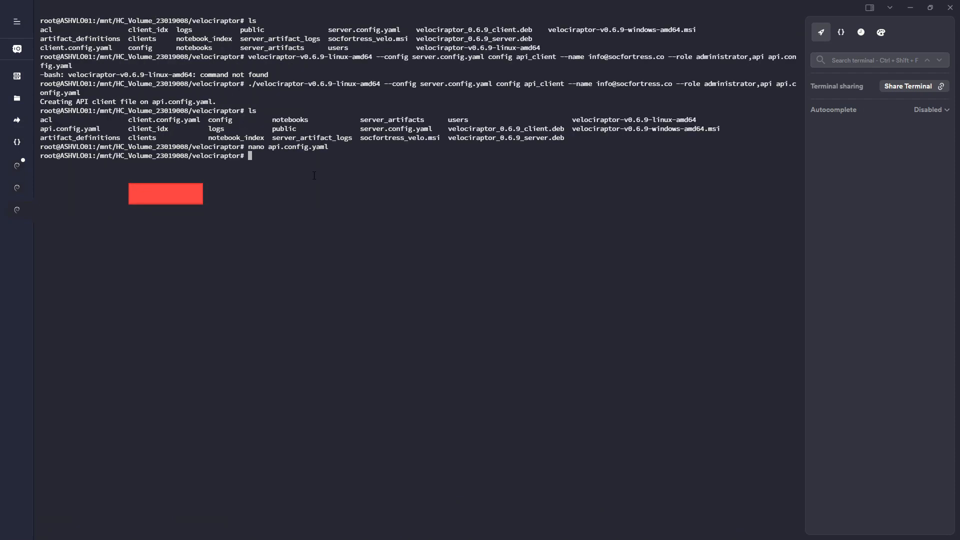
{"action": "mouse_move", "coordinate": [18, 99]}
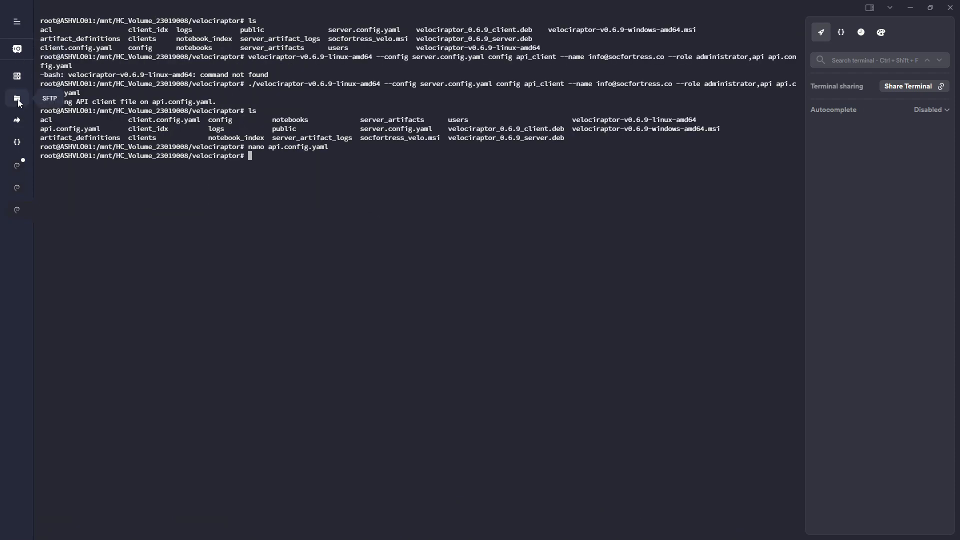
Step: Browse the server's SFTP files through mnt into the HC_Volume_23019008 velociraptor folder
{"action": "left_click", "coordinate": [17, 98]}
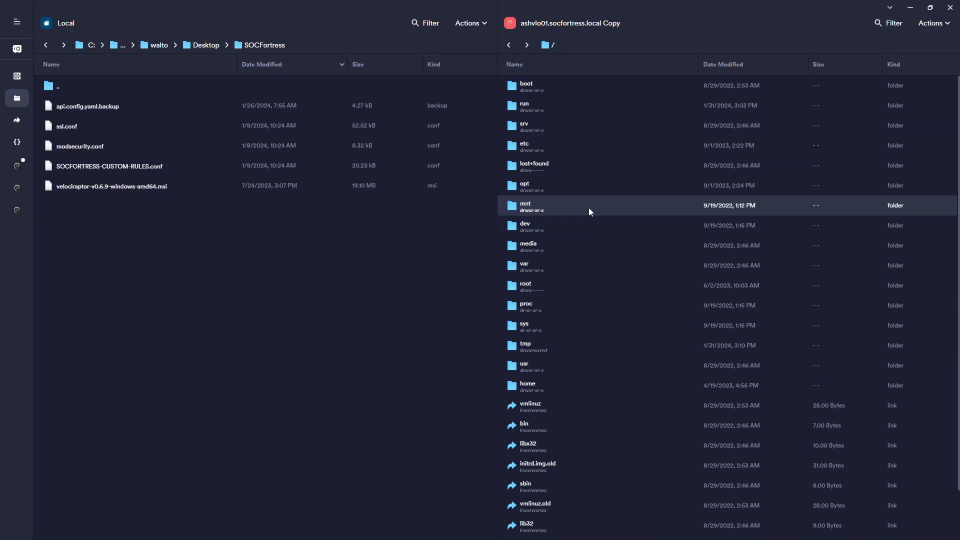
{"action": "double_click", "coordinate": [525, 204]}
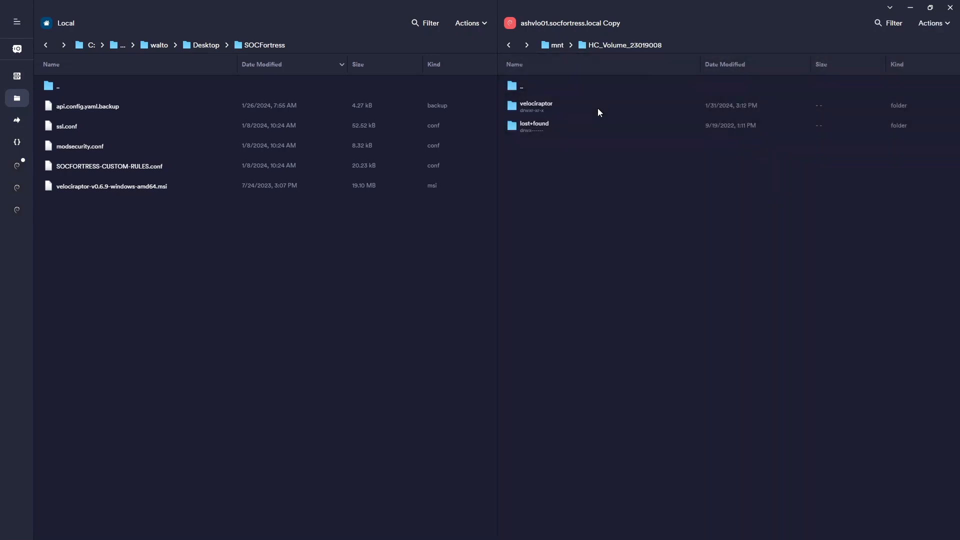
{"action": "double_click", "coordinate": [536, 105]}
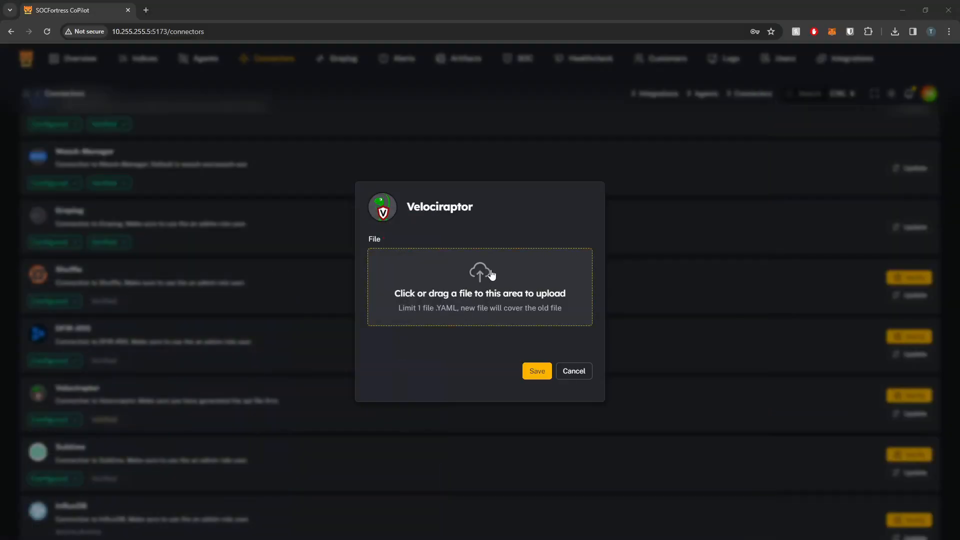
Step: Upload api.config.yaml as the Velociraptor connector configuration and save it
{"action": "left_click", "coordinate": [479, 286]}
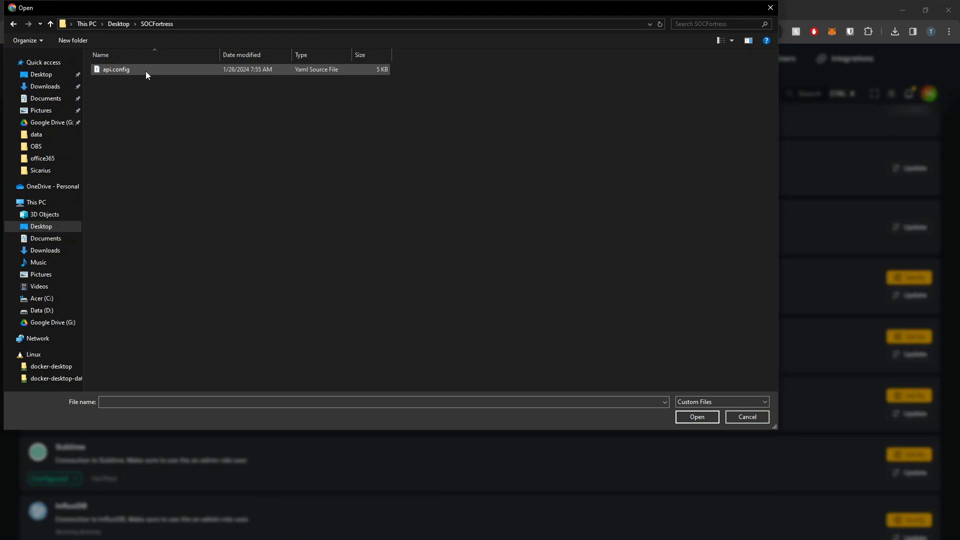
{"action": "left_click", "coordinate": [696, 416]}
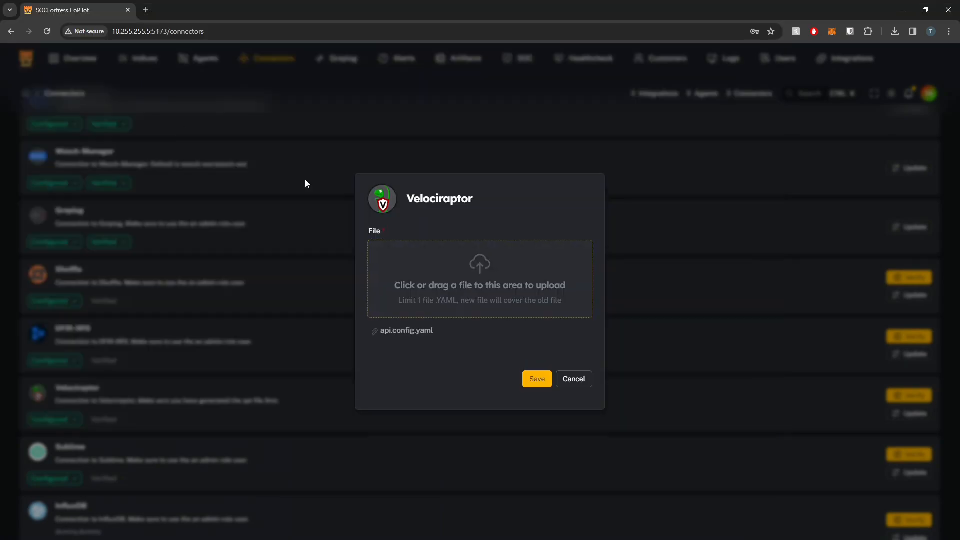
{"action": "left_click", "coordinate": [536, 379]}
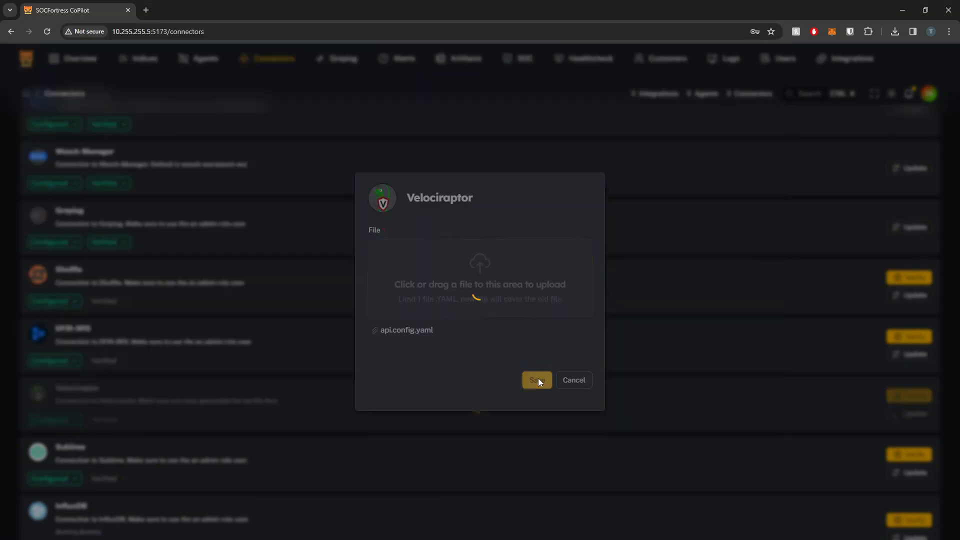
{"action": "left_click", "coordinate": [536, 380]}
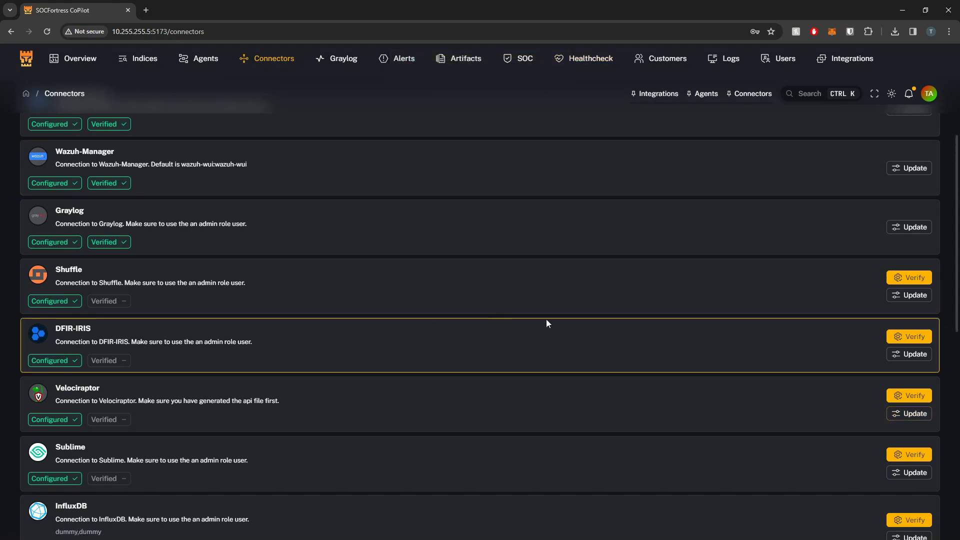
Step: Verify the Velociraptor connector so it shows as Verified
{"action": "left_click", "coordinate": [909, 395]}
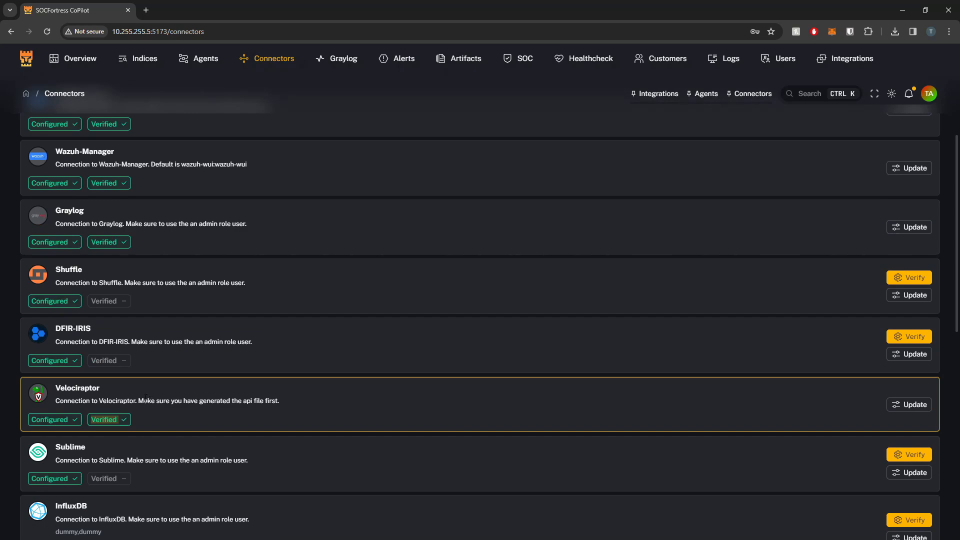
{"action": "mouse_move", "coordinate": [465, 58]}
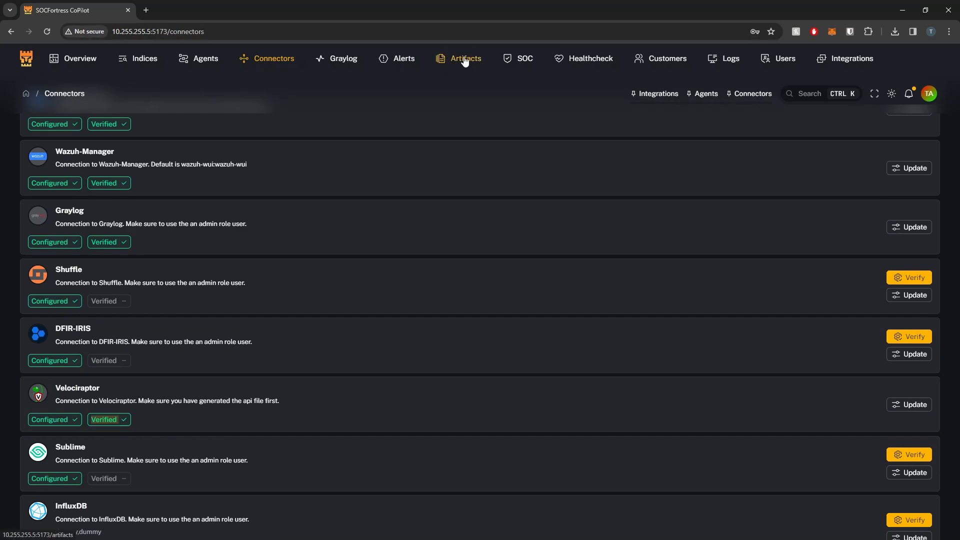
{"action": "left_click", "coordinate": [464, 58]}
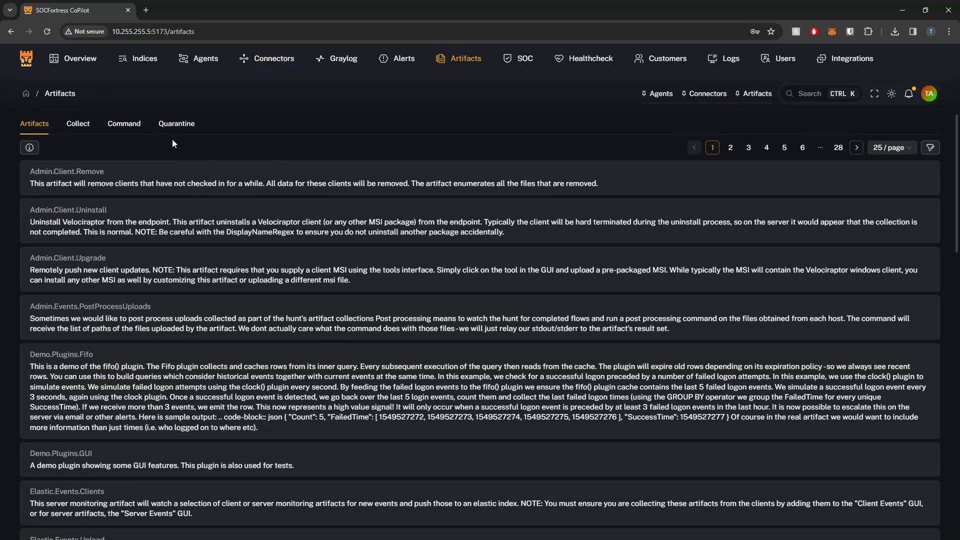
Step: Review the artifact catalogue and find no agent hostnames in the Collect form, then go to Agents
{"action": "scroll", "scroll_direction": "down", "scroll_amount": 3}
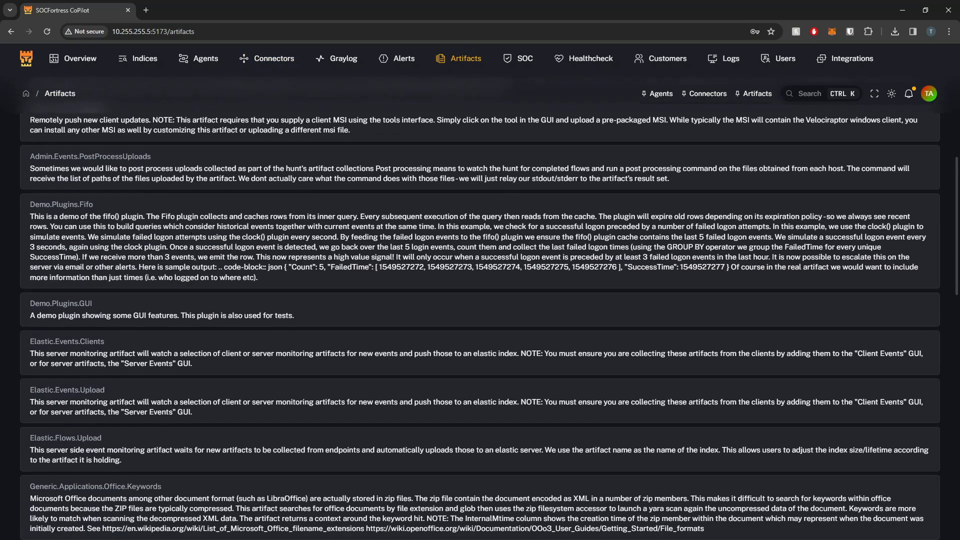
{"action": "scroll", "scroll_direction": "up", "scroll_amount": 3}
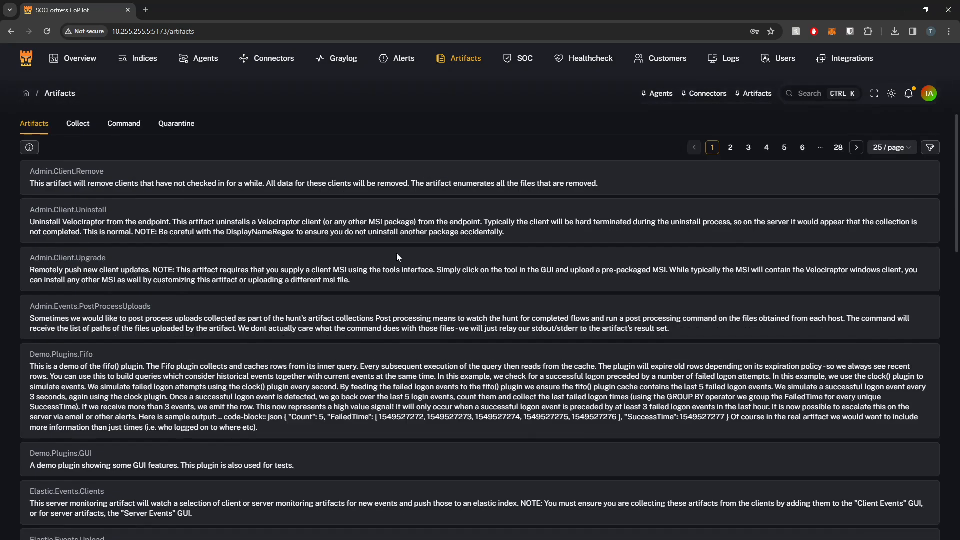
{"action": "left_click", "coordinate": [78, 124]}
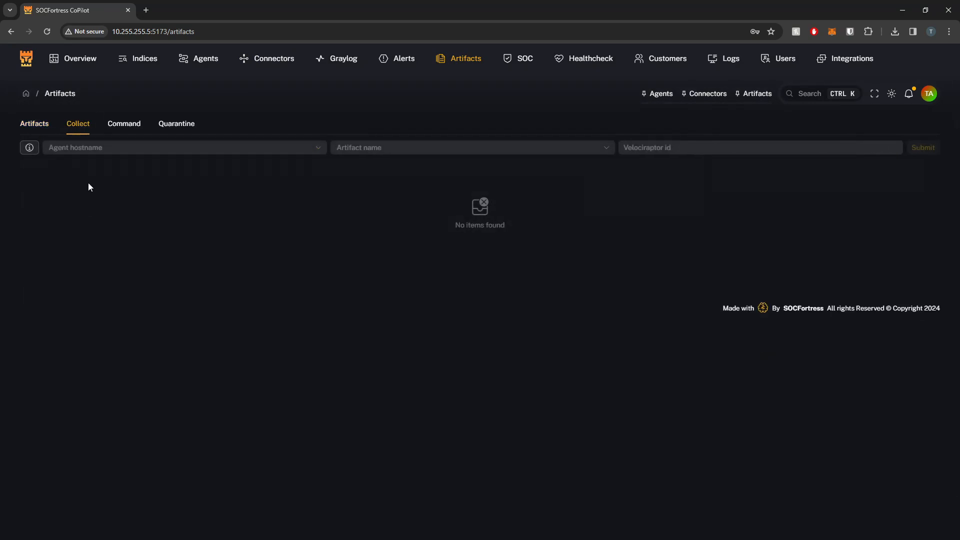
{"action": "left_click", "coordinate": [183, 147]}
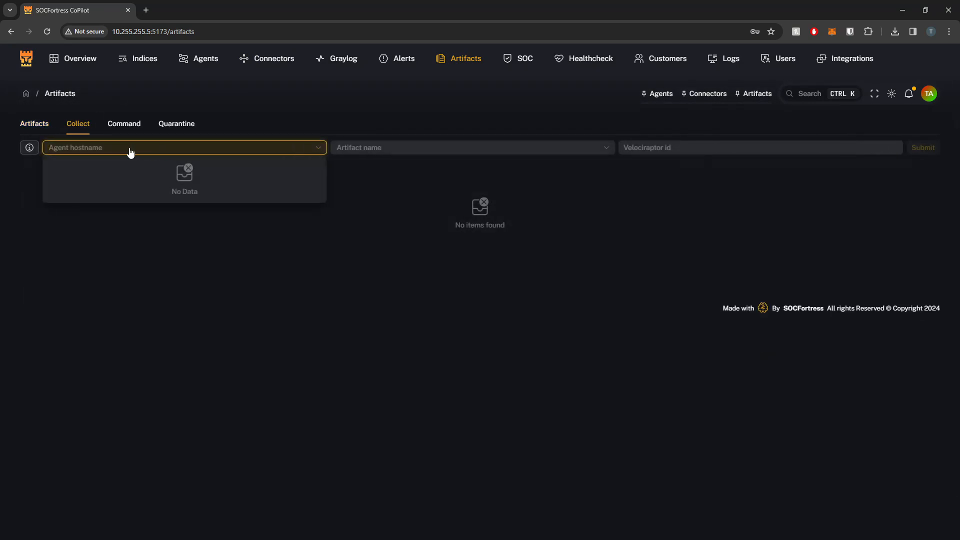
{"action": "left_click", "coordinate": [34, 124]}
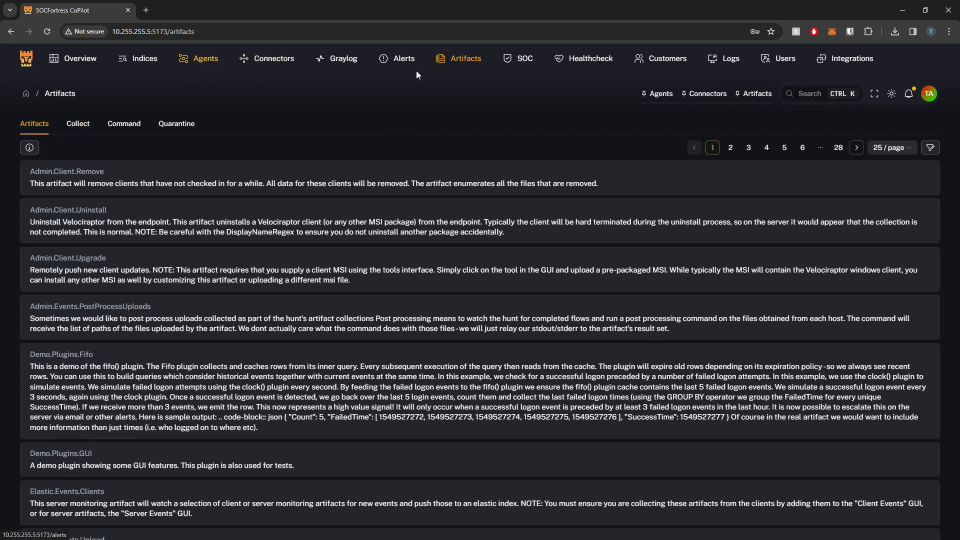
{"action": "left_click", "coordinate": [205, 58]}
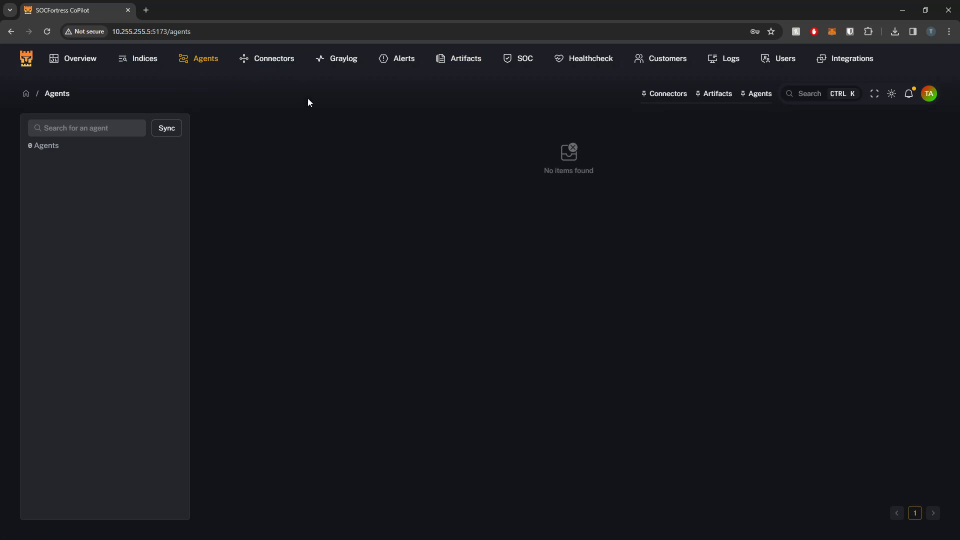
{"action": "mouse_move", "coordinate": [150, 163]}
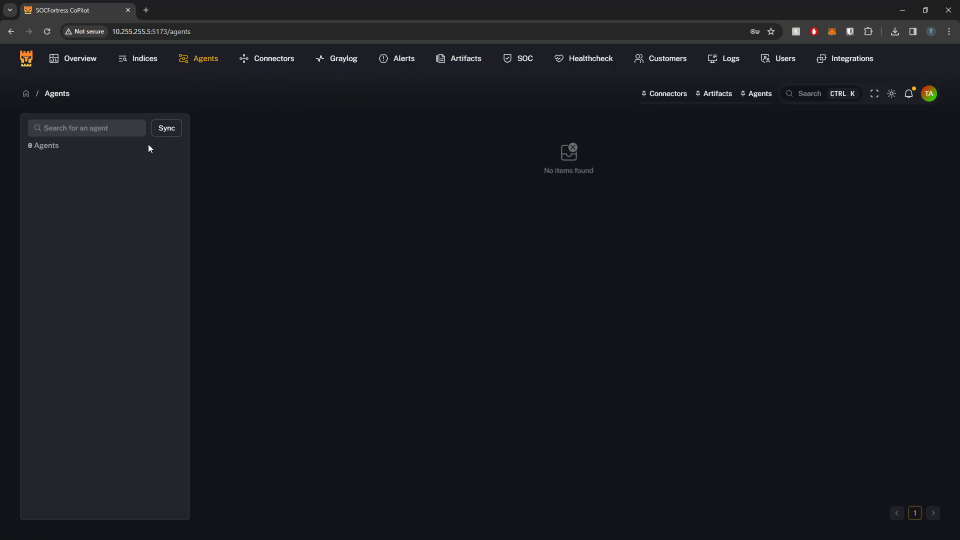
Step: Confirm Velociraptor shows Verified on Connectors and return to the synced Agents list of 11 agents
{"action": "left_click", "coordinate": [273, 58]}
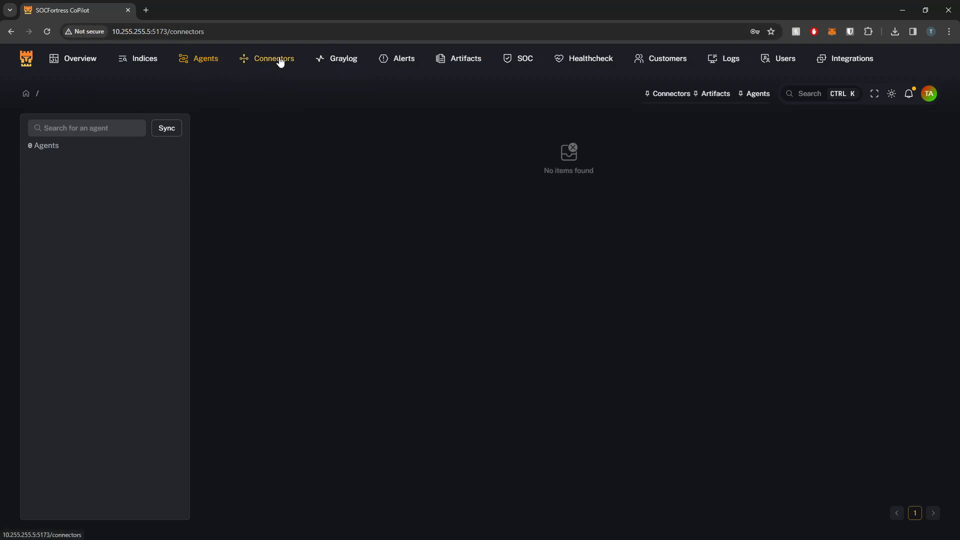
{"action": "left_click", "coordinate": [205, 58]}
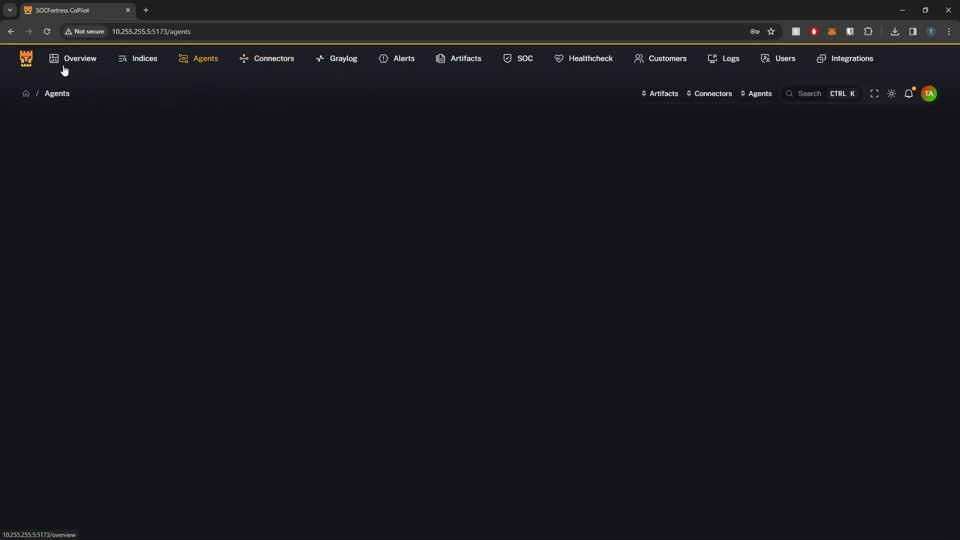
{"action": "left_click", "coordinate": [273, 58]}
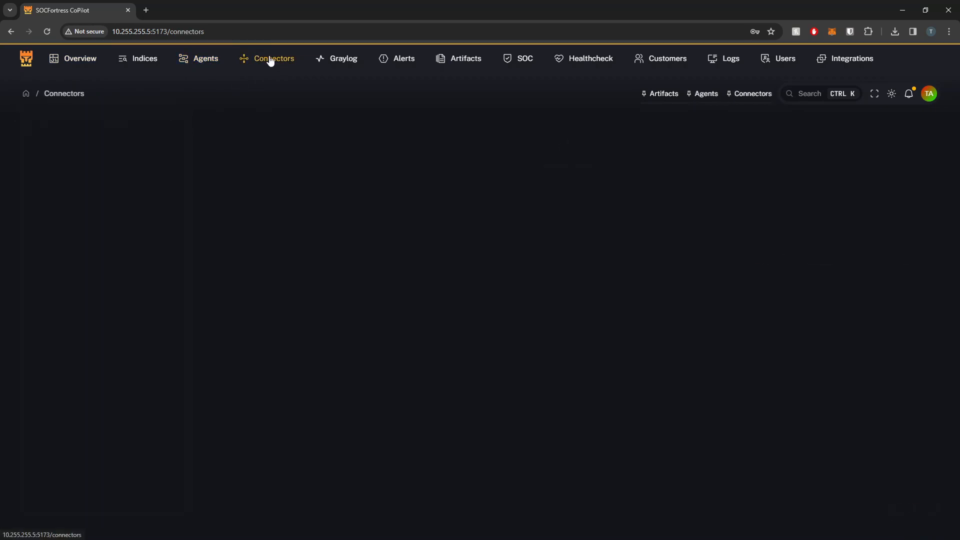
{"action": "left_click", "coordinate": [273, 58]}
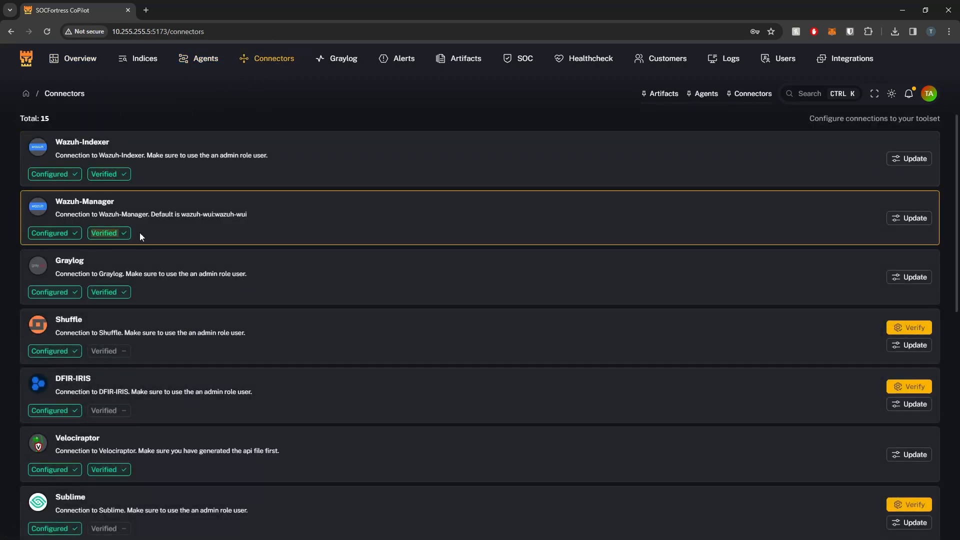
{"action": "scroll", "scroll_direction": "down", "scroll_amount": 3}
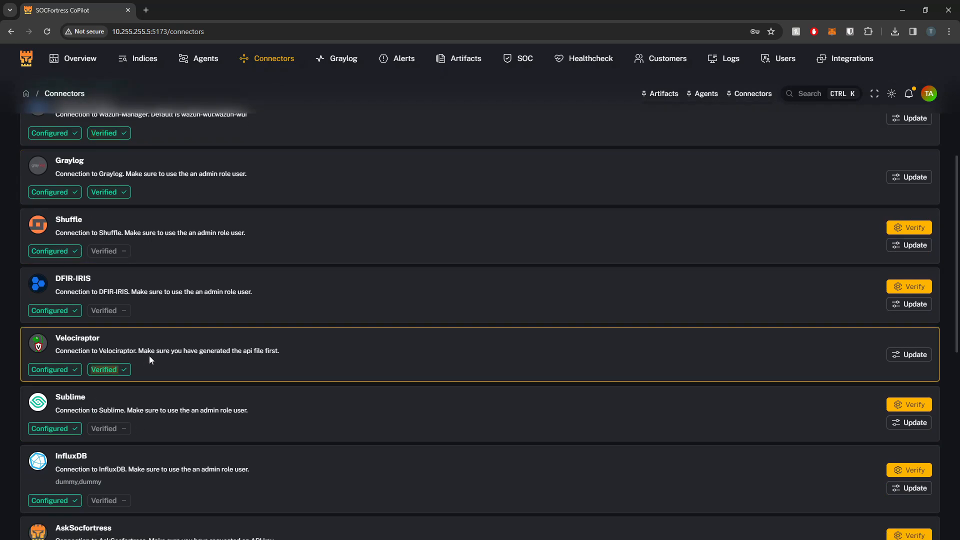
{"action": "left_click", "coordinate": [204, 58]}
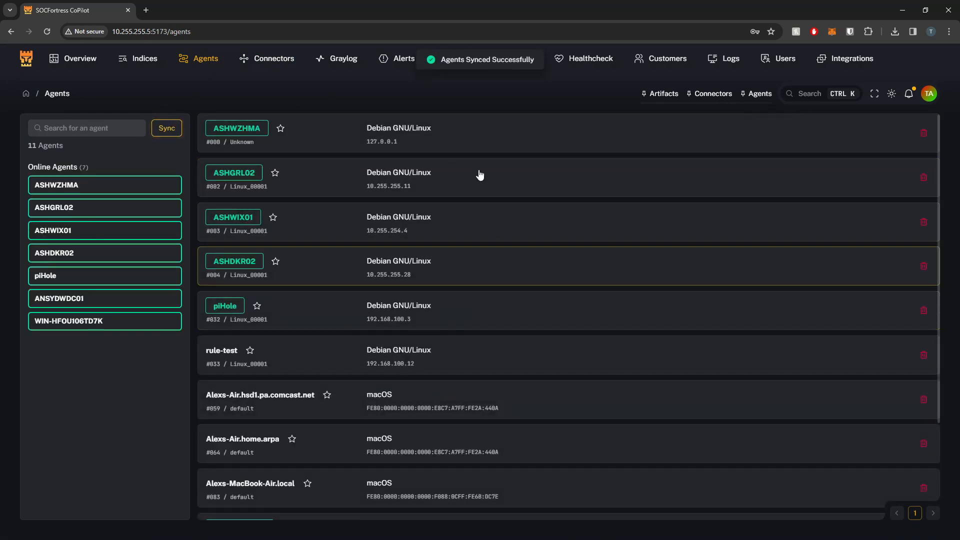
{"action": "scroll", "scroll_direction": "down", "scroll_amount": 3}
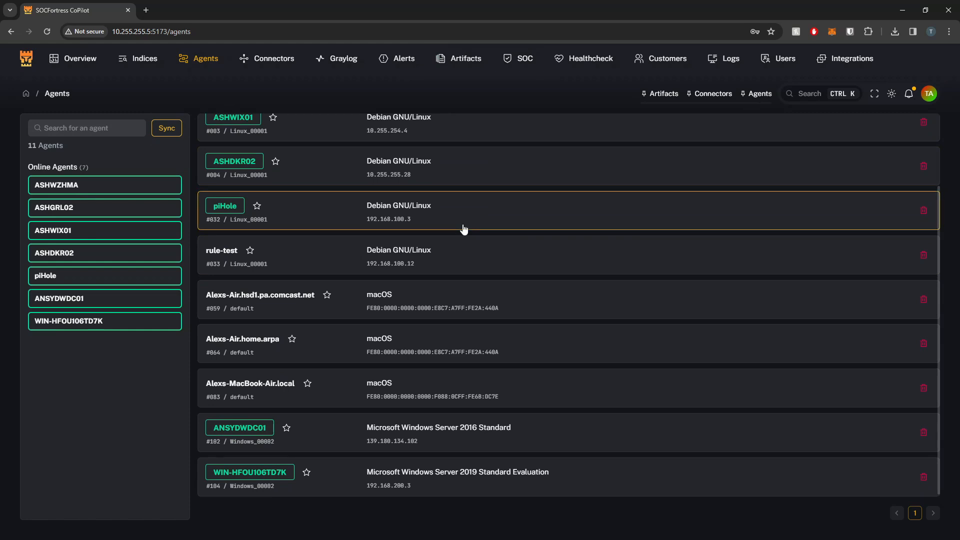
{"action": "mouse_move", "coordinate": [117, 324]}
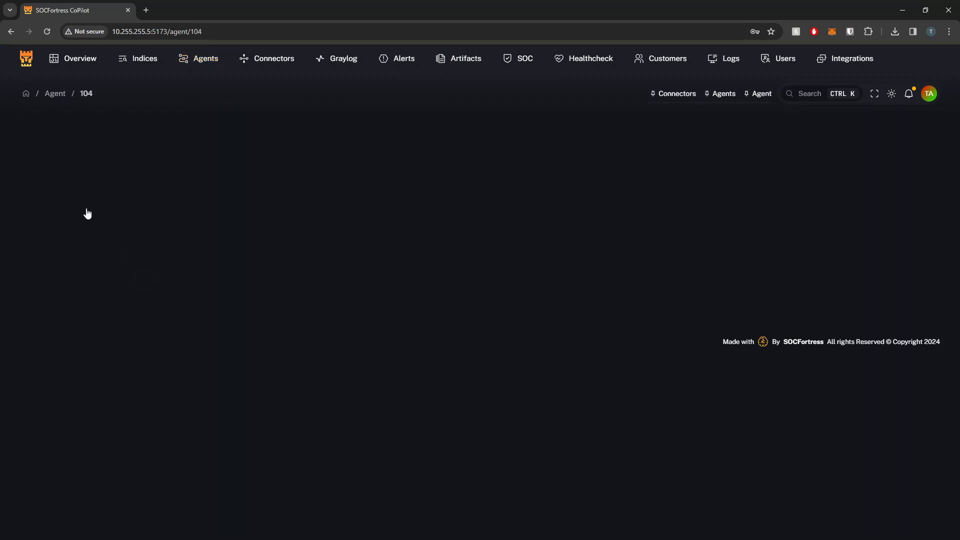
Step: View WIN-HFOU106TD7K's Vulnerabilities, then switch to its Command form
{"action": "left_click", "coordinate": [99, 201]}
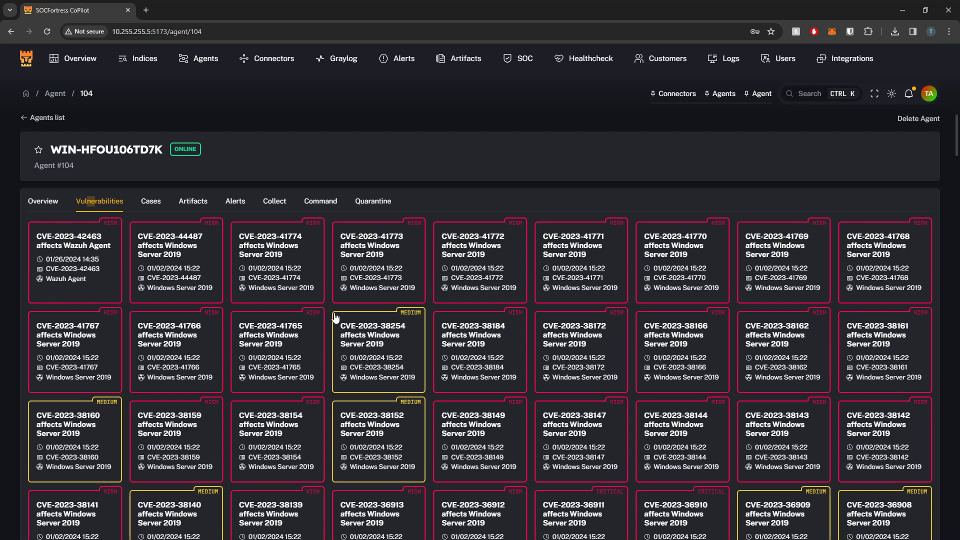
{"action": "left_click", "coordinate": [320, 201]}
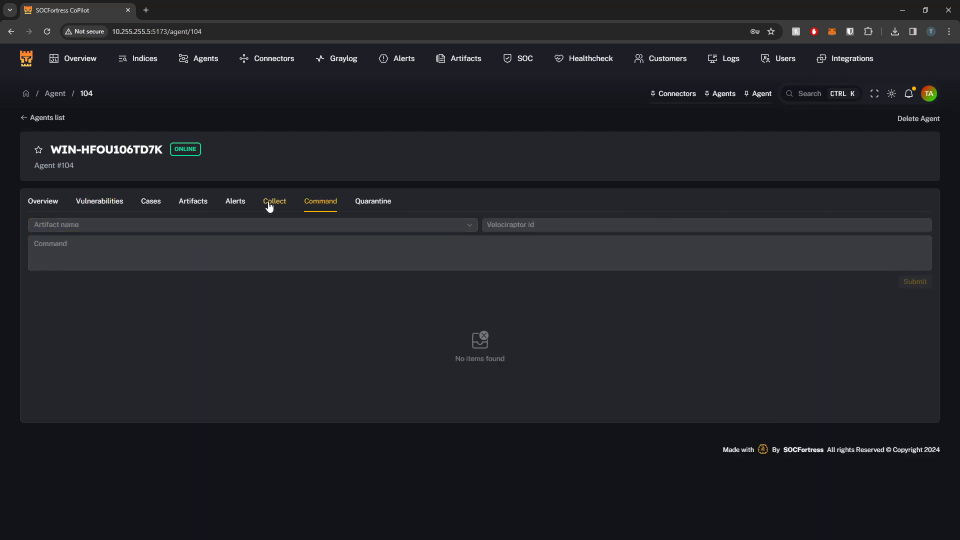
Step: Collect Windows.Sys.Users from WIN-HFOU106TD7K and review SYSTEM's full user record
{"action": "left_click", "coordinate": [274, 201]}
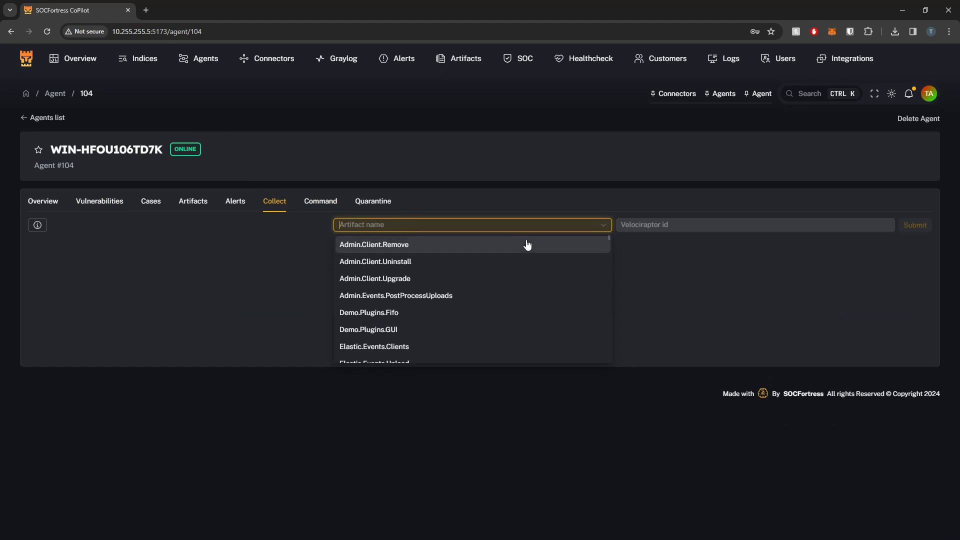
{"action": "type", "text": "Users"}
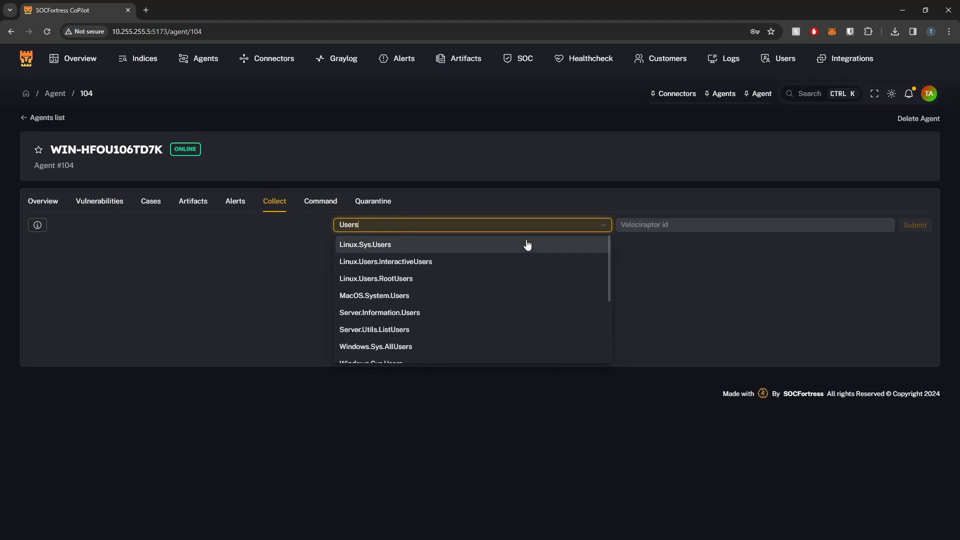
{"action": "scroll", "scroll_direction": "down", "scroll_amount": 3}
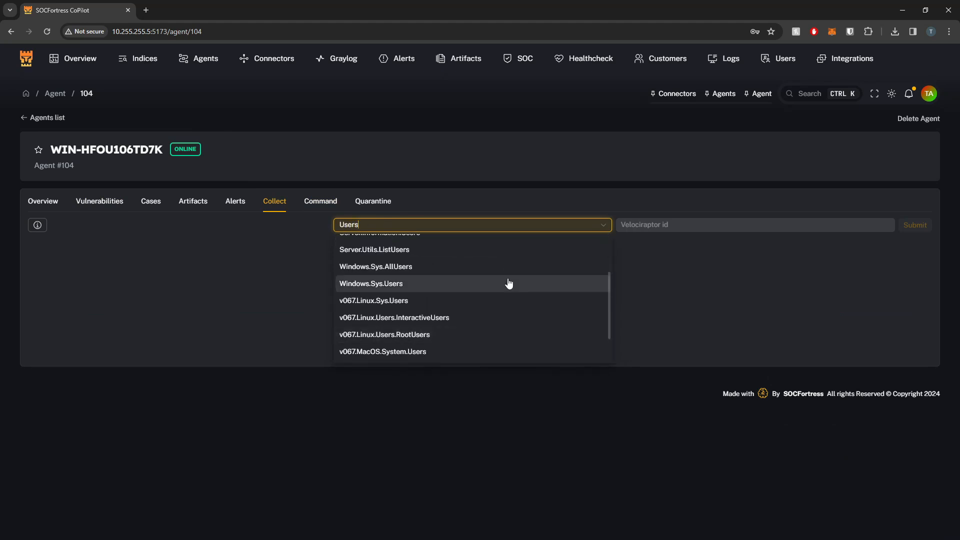
{"action": "left_click", "coordinate": [370, 283]}
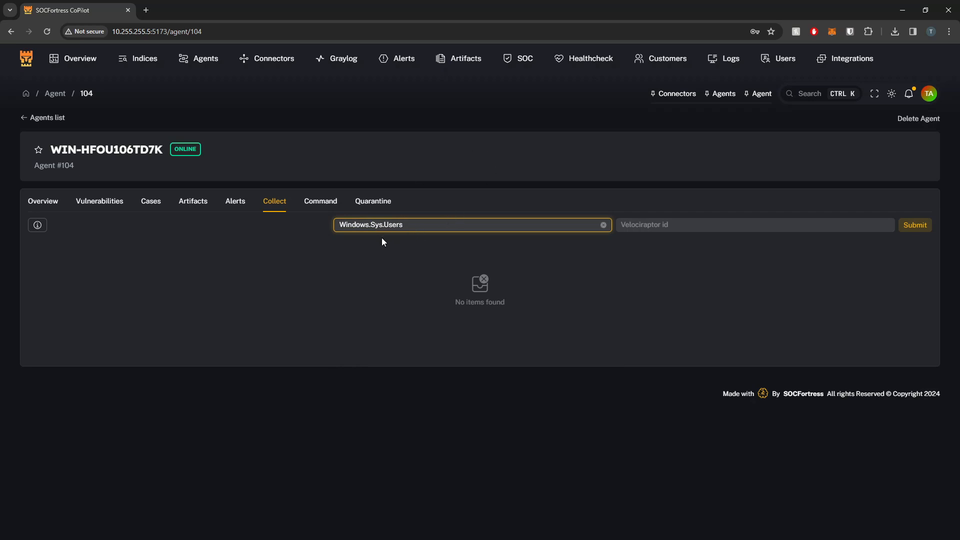
{"action": "left_click", "coordinate": [915, 225]}
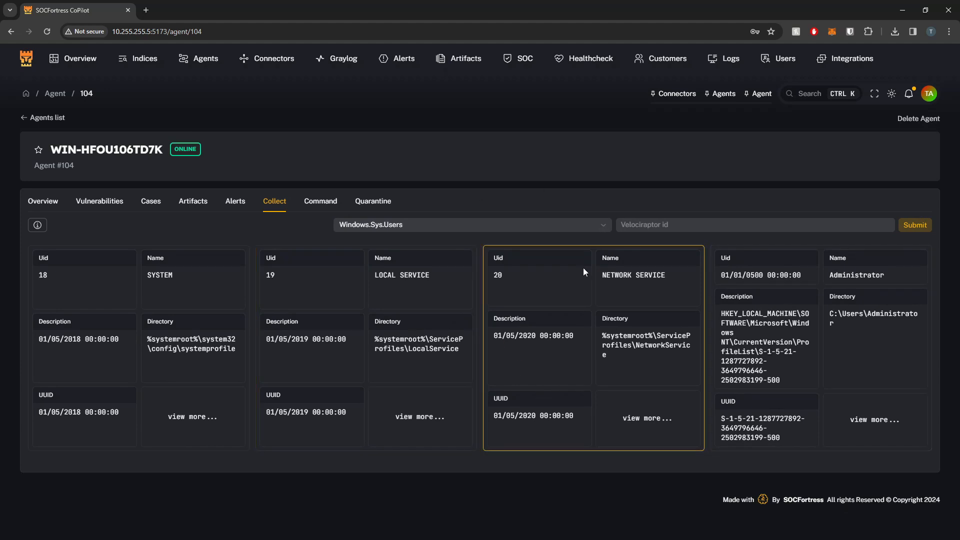
{"action": "left_click", "coordinate": [192, 416]}
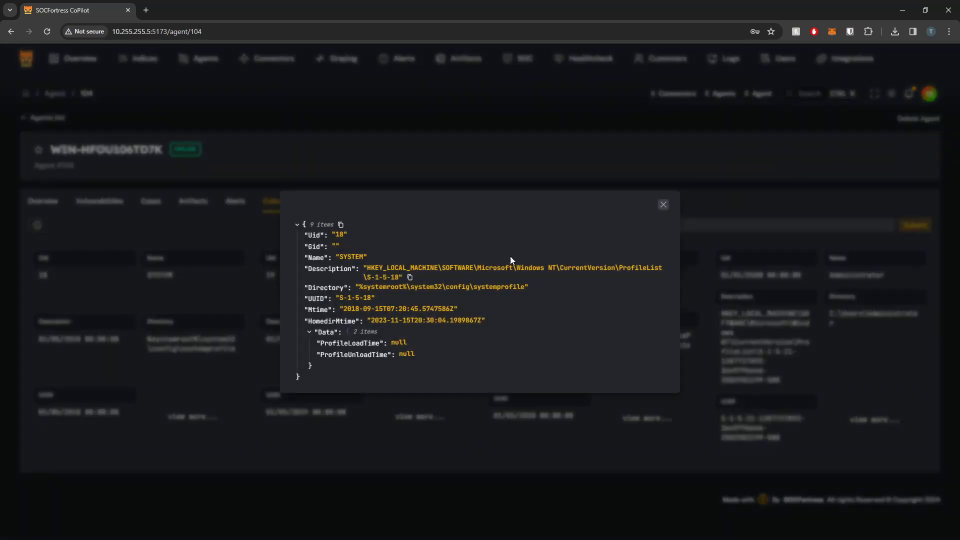
{"action": "left_click", "coordinate": [662, 204]}
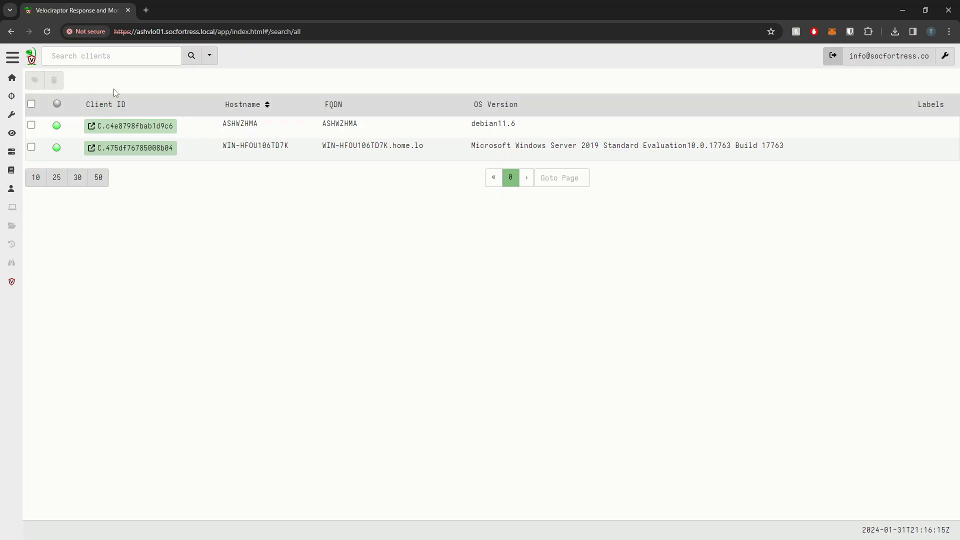
{"action": "left_click", "coordinate": [130, 148]}
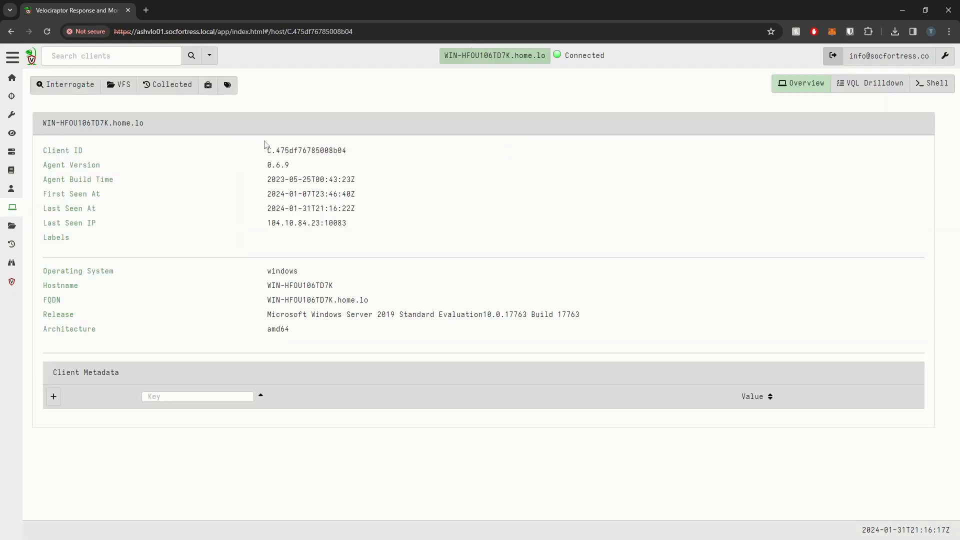
{"action": "left_click", "coordinate": [171, 84]}
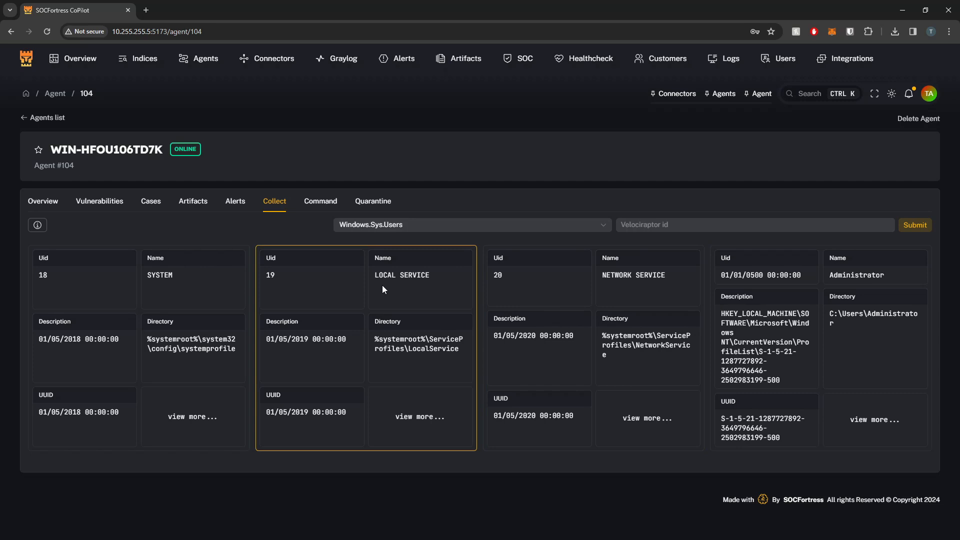
{"action": "mouse_move", "coordinate": [306, 289]}
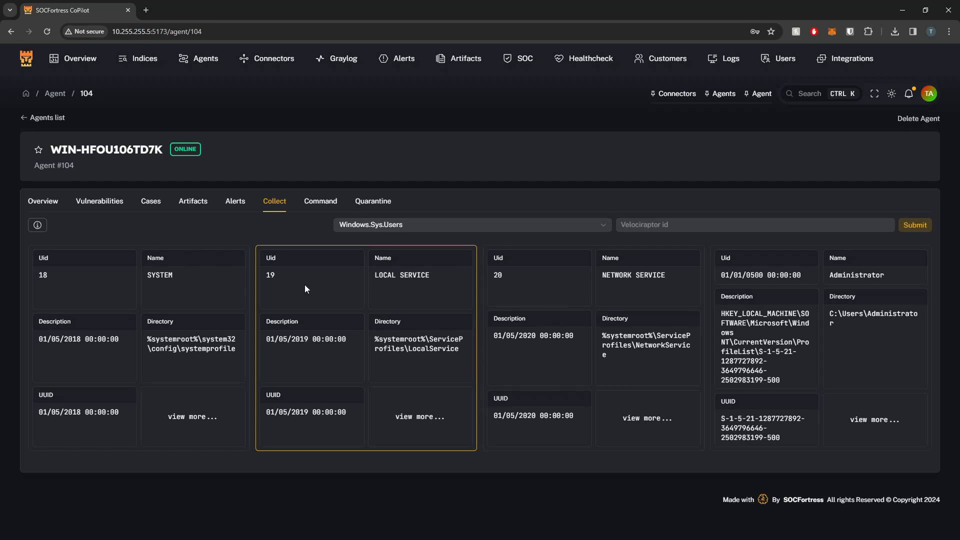